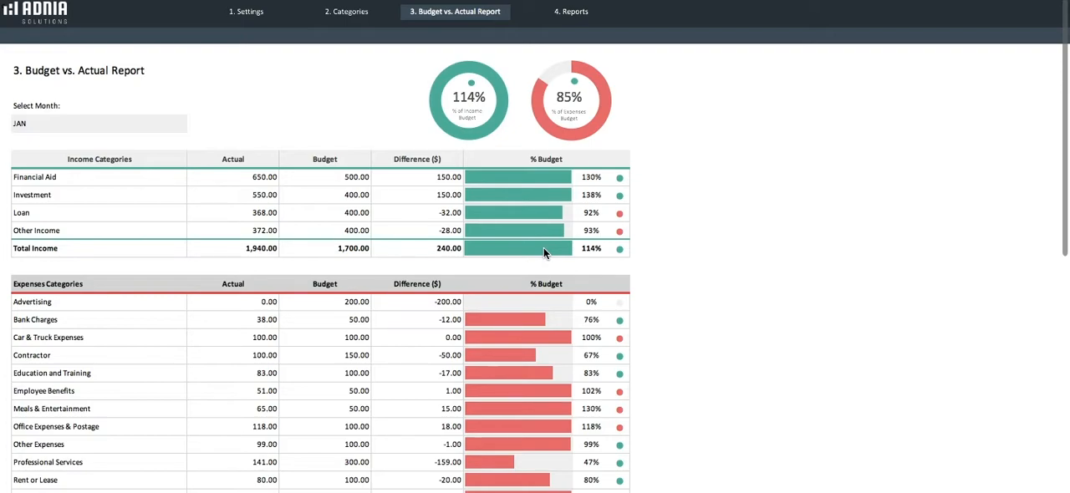
{"action": "mouse_move", "coordinate": [475, 171]}
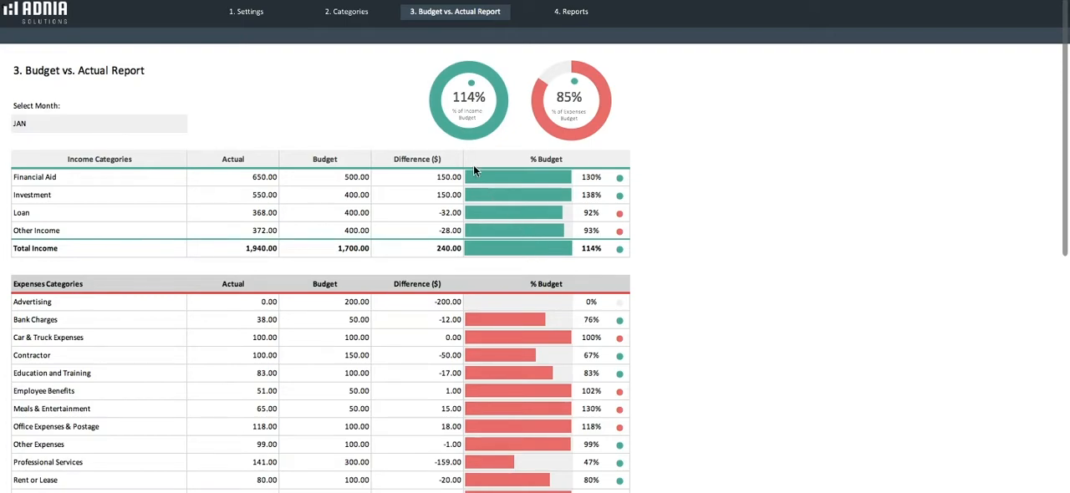
Step: Switch to the '1. Settings' page showing English, January start and fiscal year 2020
{"action": "left_click", "coordinate": [236, 11]}
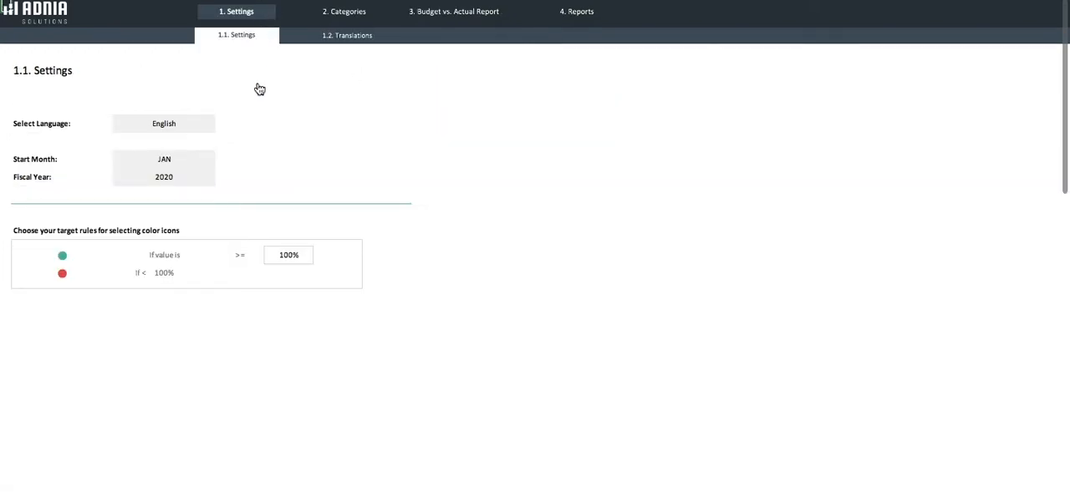
{"action": "mouse_move", "coordinate": [188, 126]}
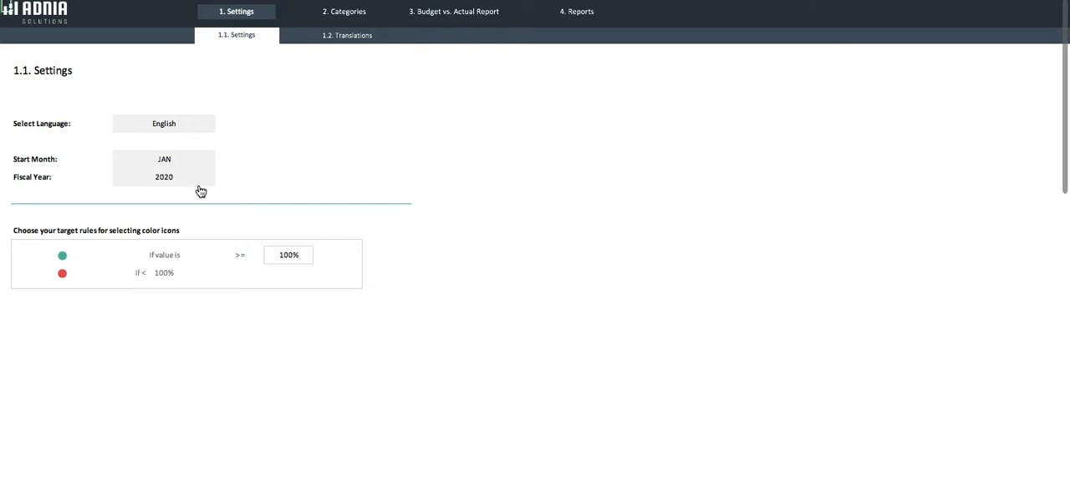
{"action": "mouse_move", "coordinate": [184, 190]}
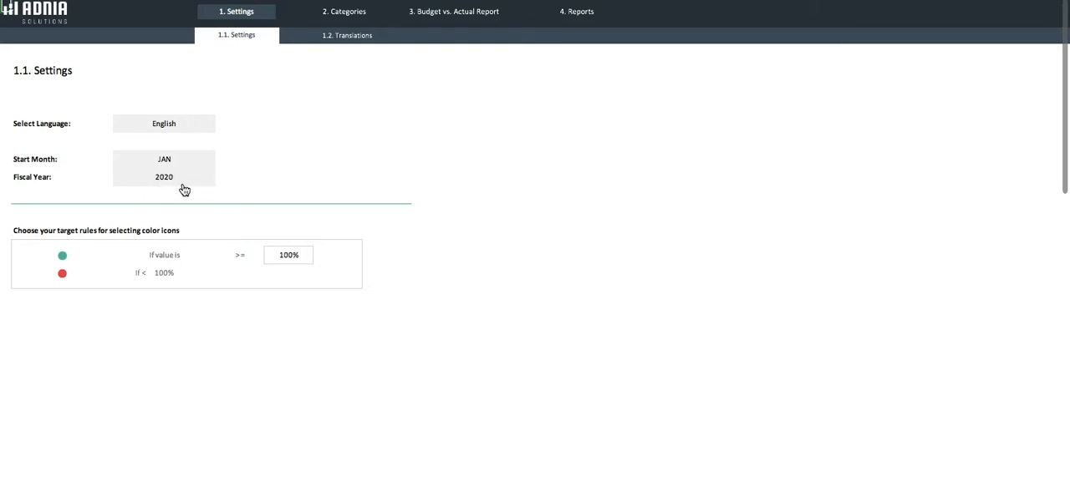
{"action": "mouse_move", "coordinate": [139, 160]}
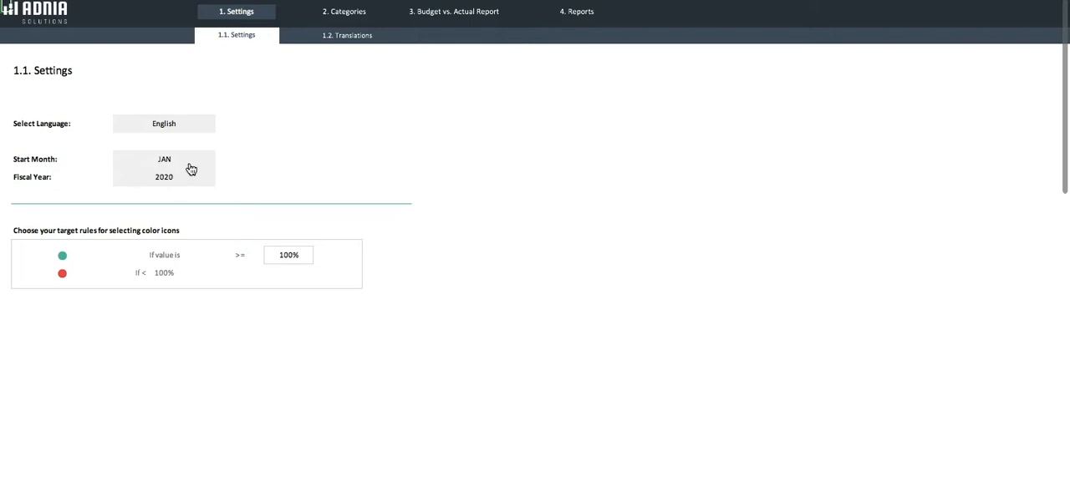
{"action": "mouse_move", "coordinate": [223, 290]}
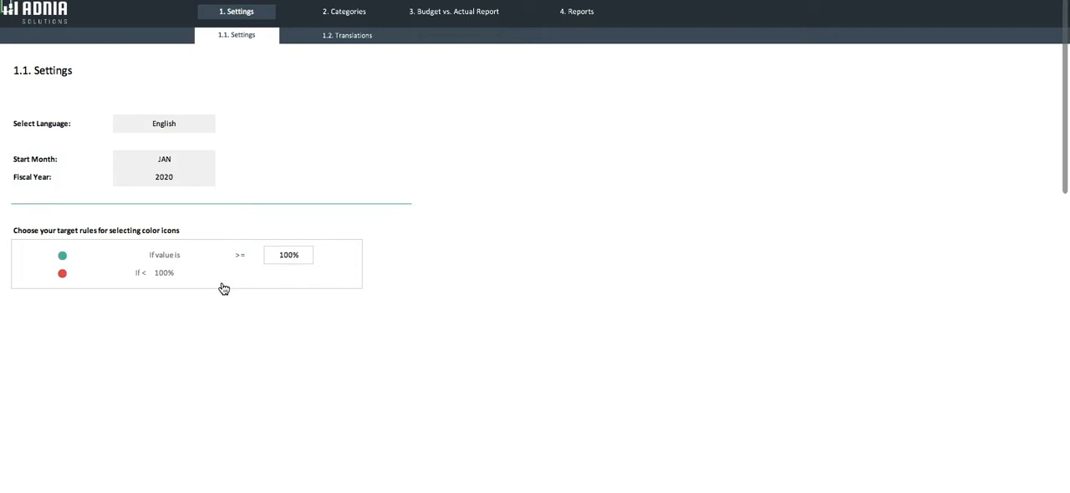
Step: Enter 90% as the '>=' target threshold in place of 100%
{"action": "left_click", "coordinate": [289, 255]}
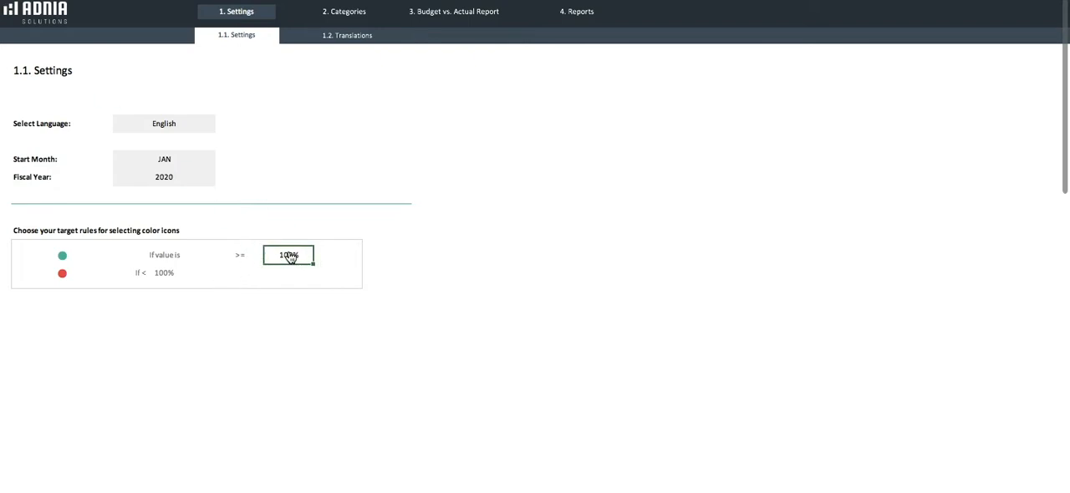
{"action": "type", "text": "90%"}
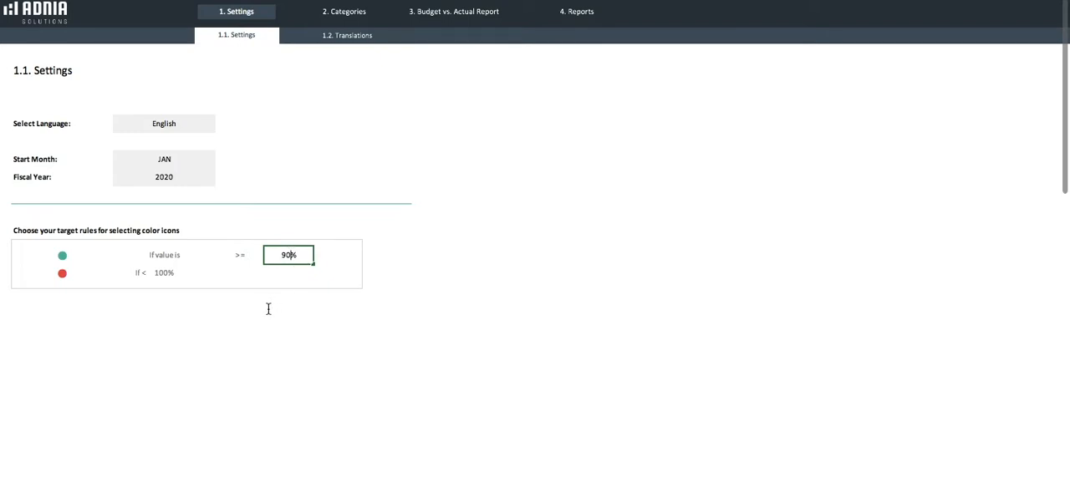
{"action": "mouse_move", "coordinate": [253, 298]}
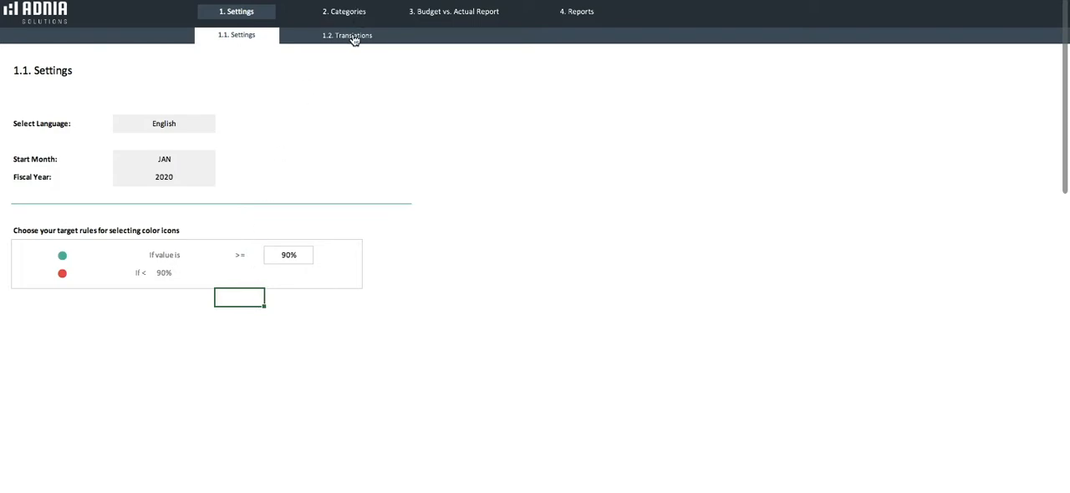
Step: Scroll through the '1.2. Translations' table of English, Français, Português and Other labels
{"action": "left_click", "coordinate": [349, 35]}
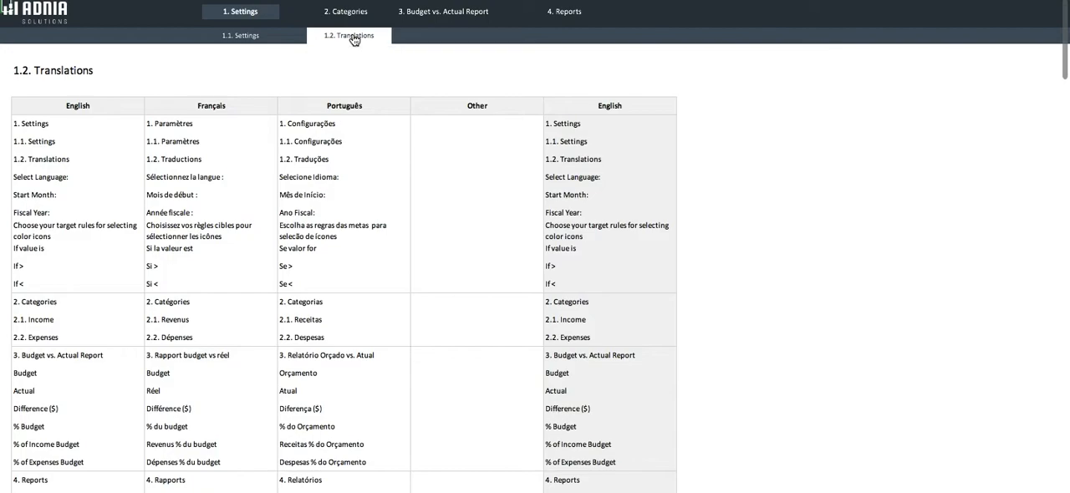
{"action": "mouse_move", "coordinate": [245, 90]}
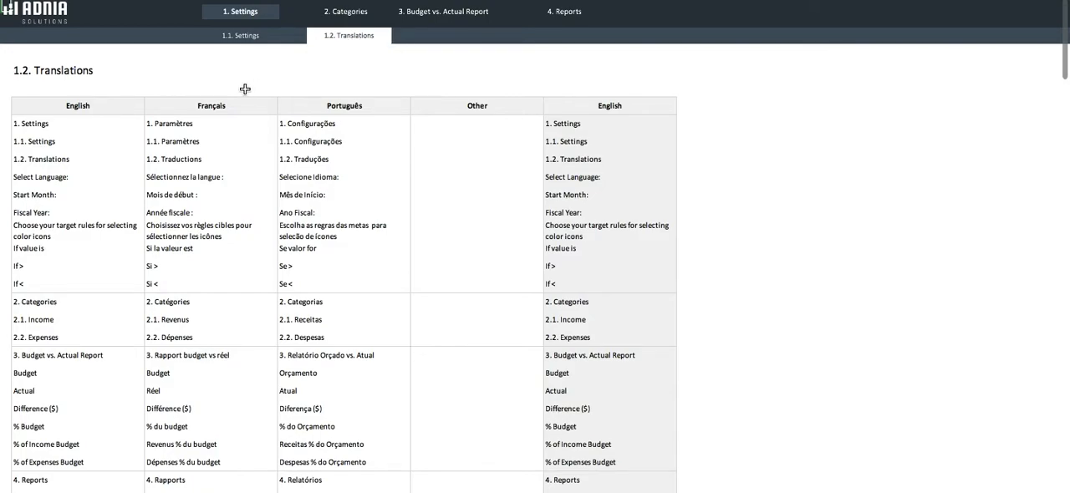
{"action": "mouse_move", "coordinate": [341, 93]}
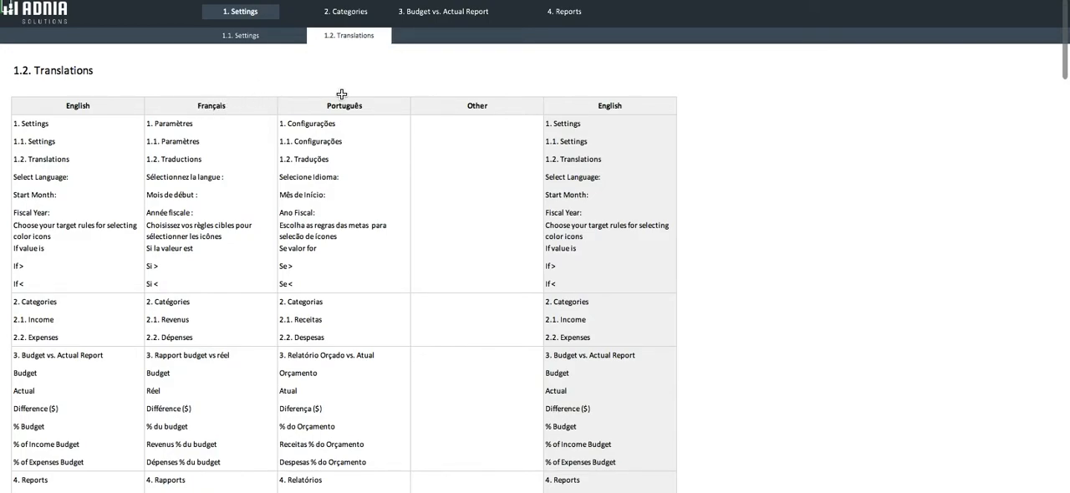
{"action": "mouse_move", "coordinate": [420, 99]}
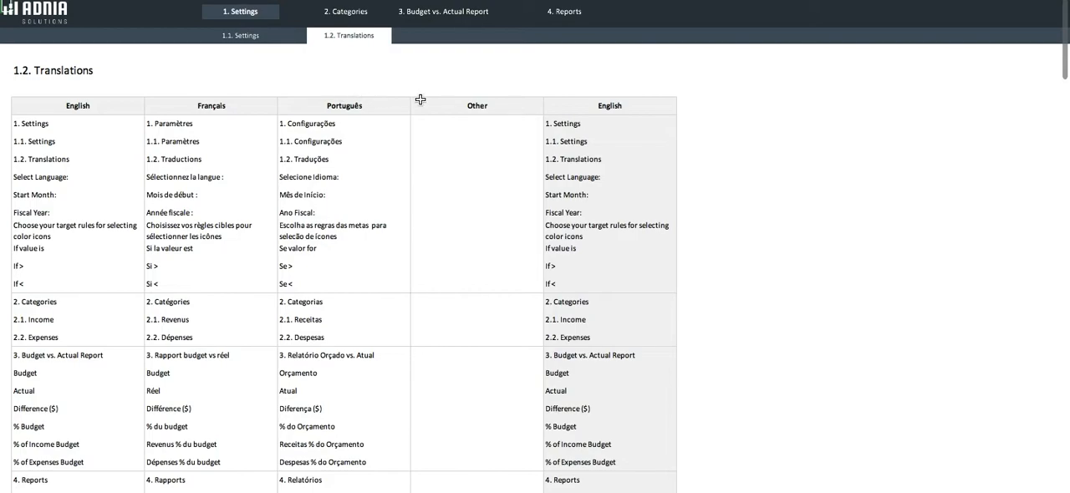
{"action": "scroll", "scroll_direction": "down", "scroll_amount": 3}
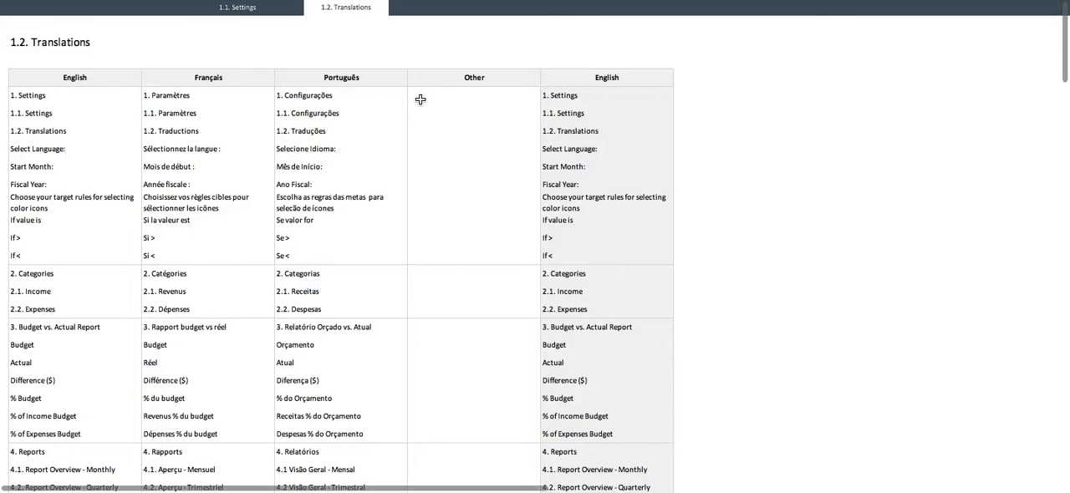
{"action": "scroll", "scroll_direction": "down", "scroll_amount": 3}
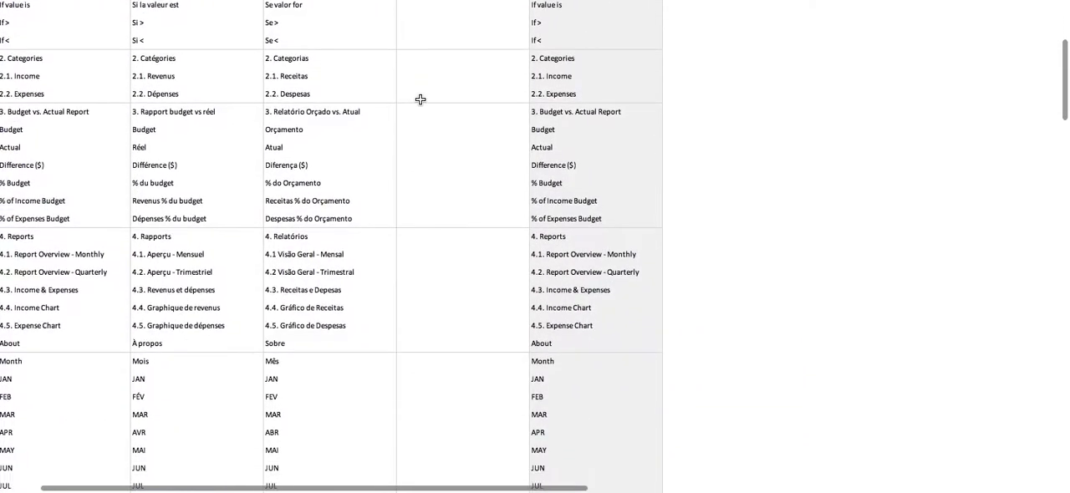
{"action": "scroll", "scroll_direction": "down", "scroll_amount": 3}
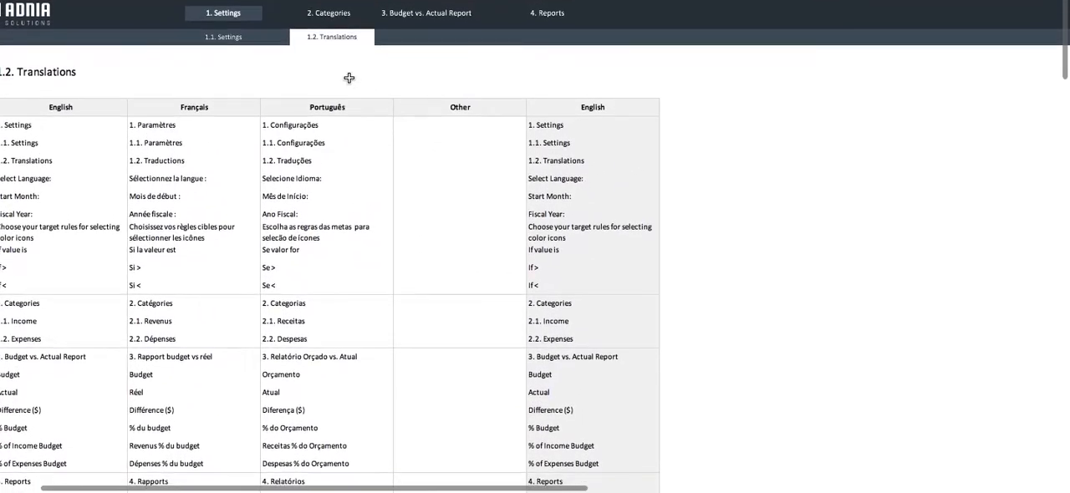
Step: Browse the Select Language options on '1.1. Settings', keeping English
{"action": "left_click", "coordinate": [223, 37]}
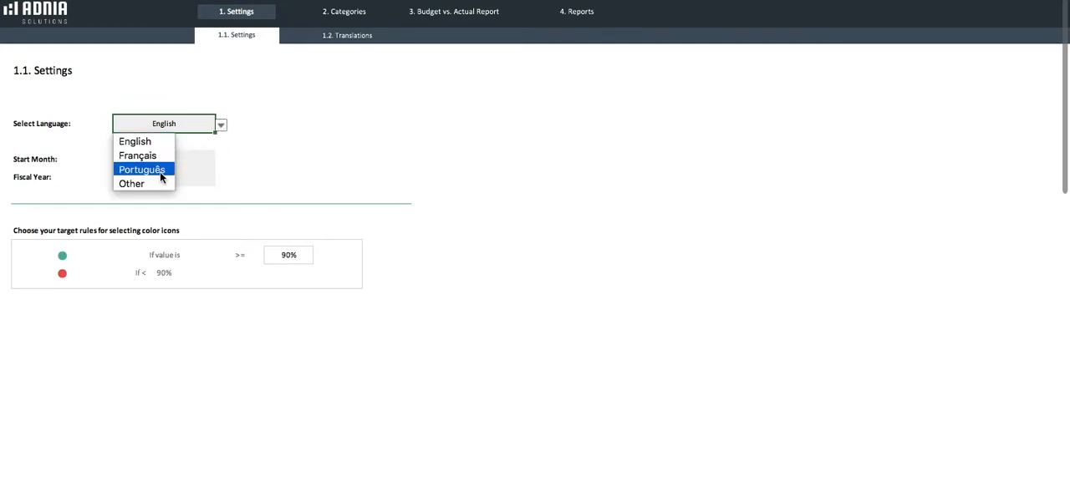
{"action": "mouse_move", "coordinate": [141, 183]}
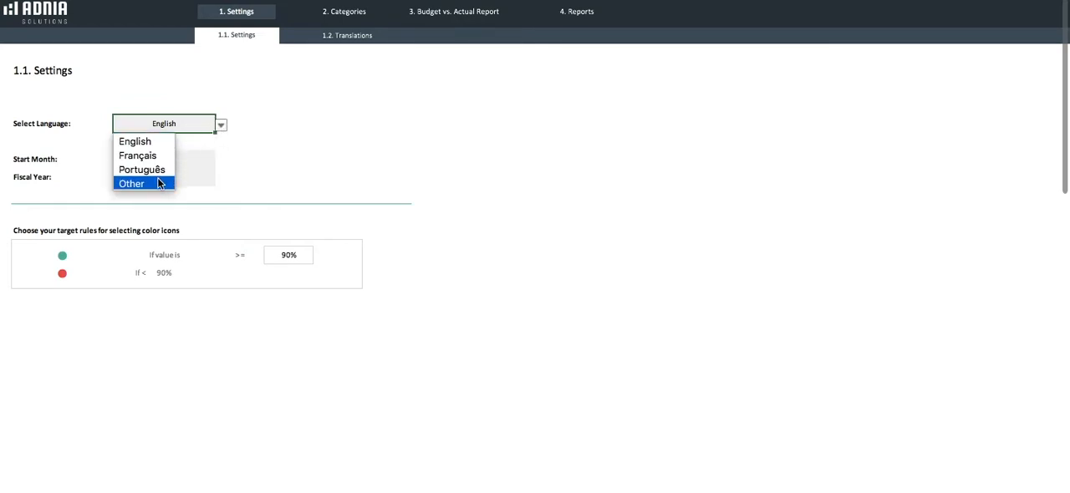
{"action": "mouse_move", "coordinate": [142, 170]}
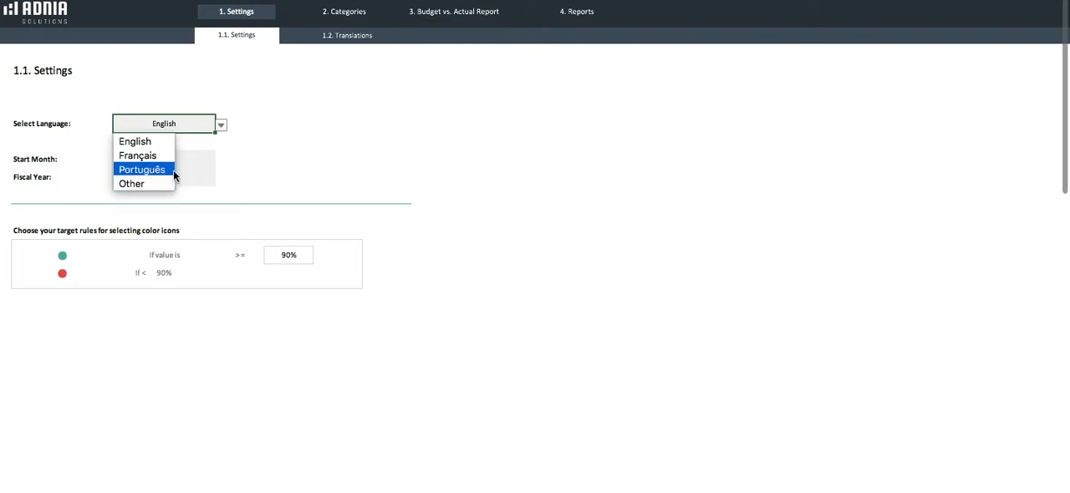
{"action": "left_click", "coordinate": [345, 11]}
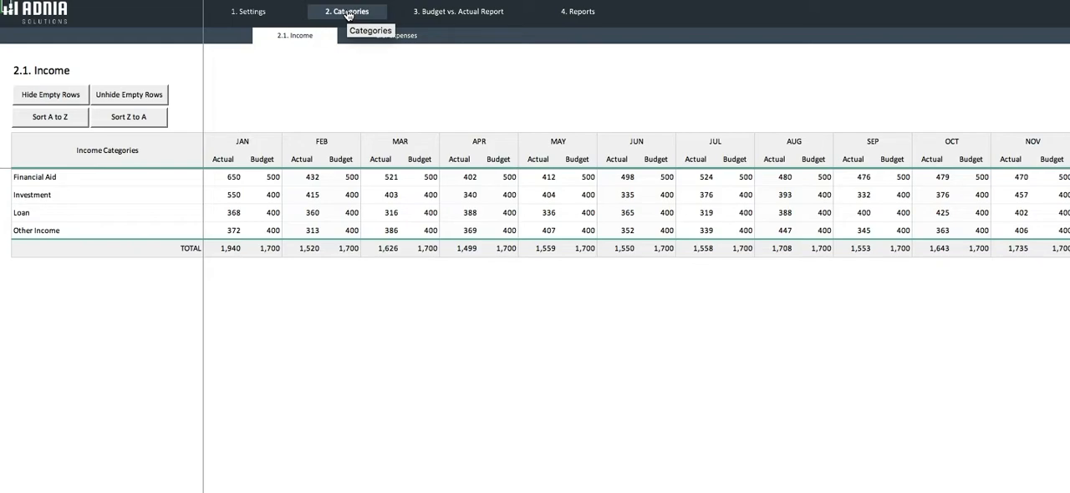
{"action": "mouse_move", "coordinate": [347, 105]}
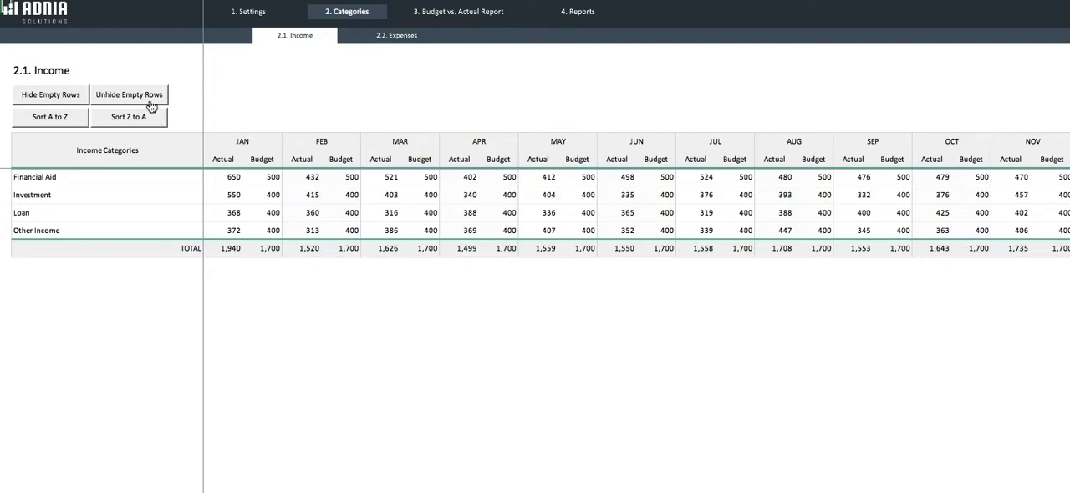
{"action": "mouse_move", "coordinate": [140, 100]}
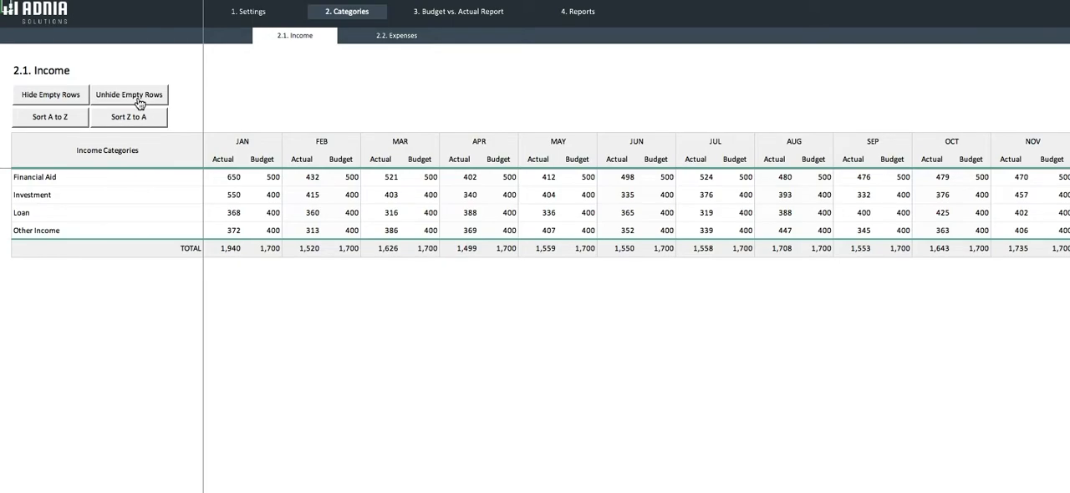
Step: Unhide the empty rows below the four income categories on '2.1. Income'
{"action": "left_click", "coordinate": [129, 94]}
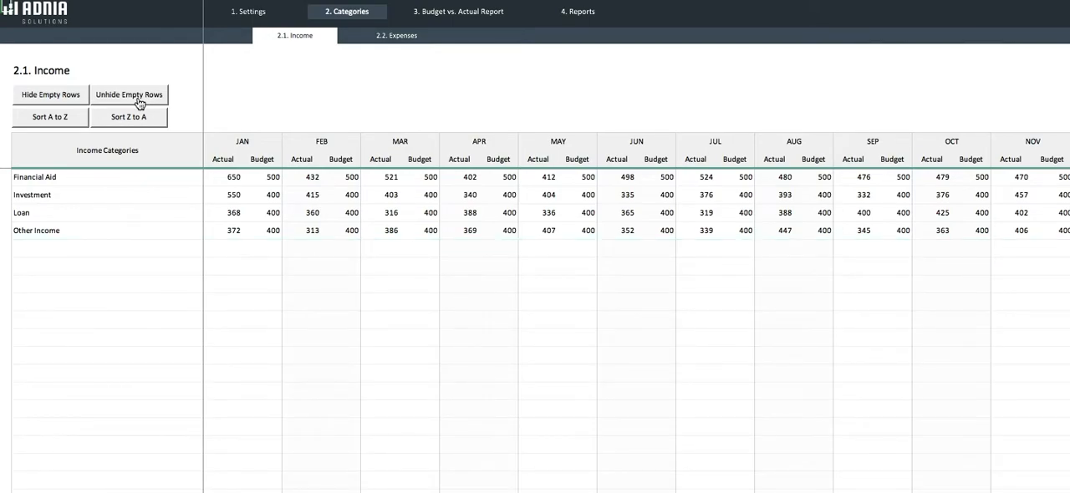
{"action": "mouse_move", "coordinate": [35, 252]}
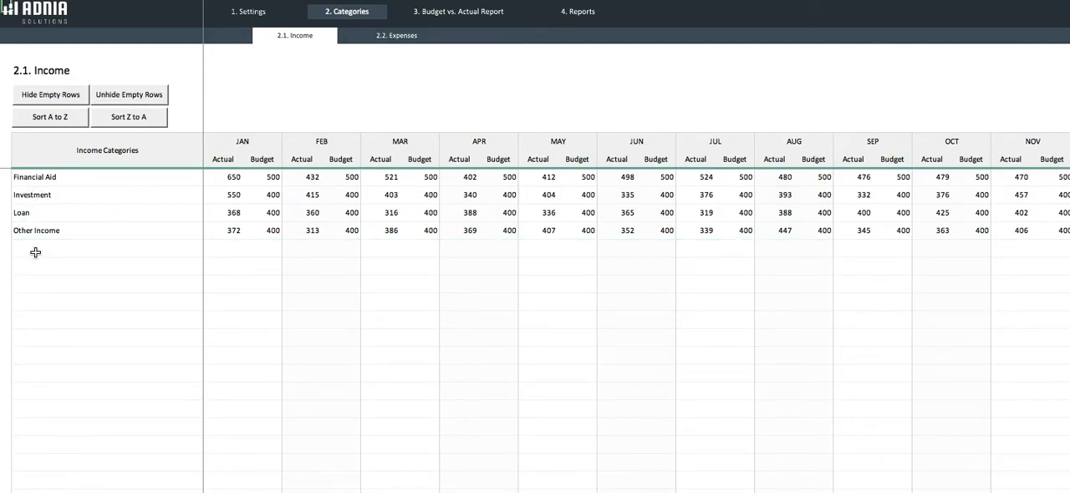
Step: Add a 'Product A' income category with a 300 budget through December
{"action": "type", "text": "Product"}
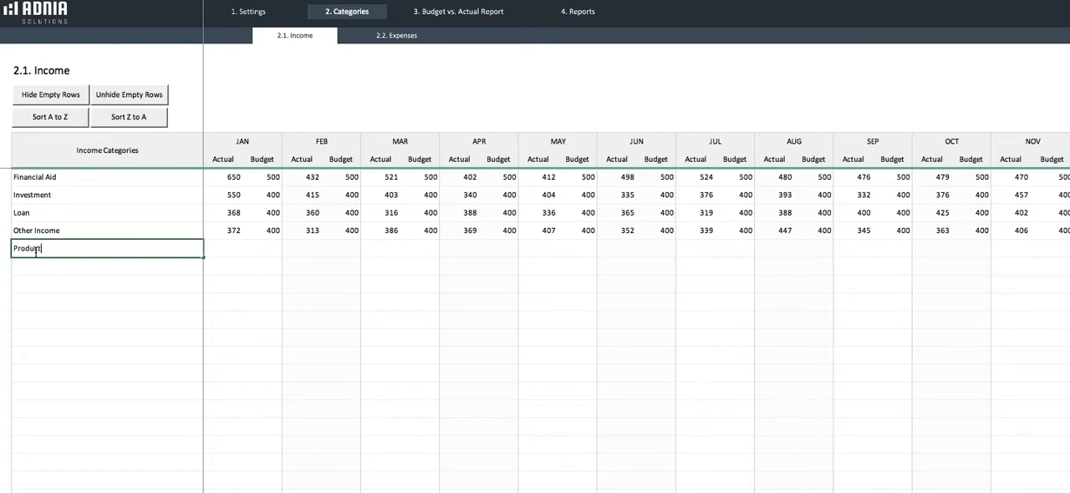
{"action": "type", "text": "A"}
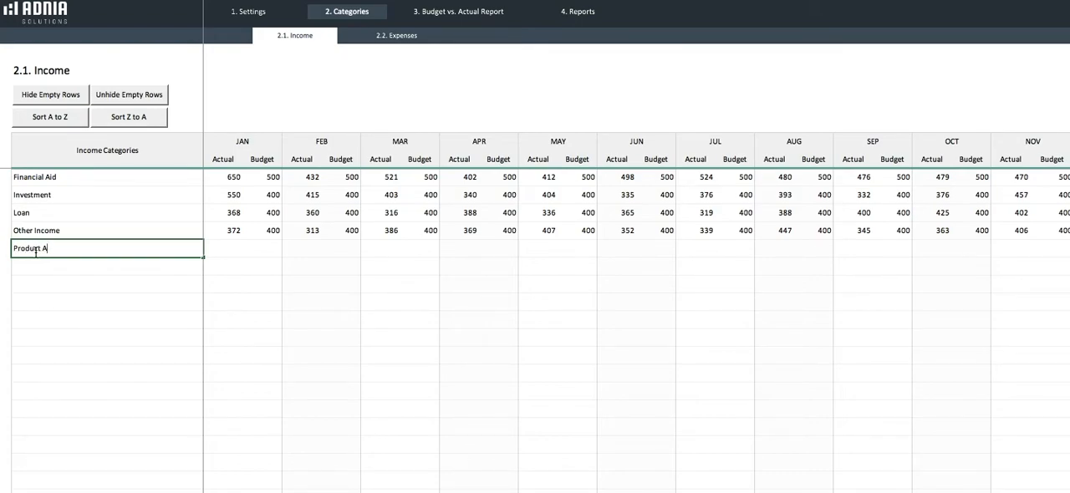
{"action": "key", "text": "enter"}
{"action": "type", "text": "300"}
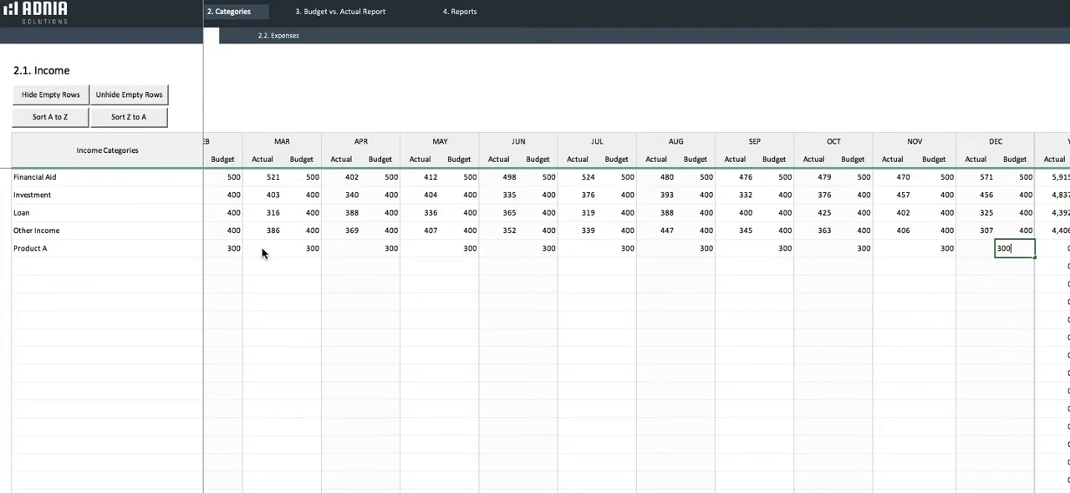
{"action": "key", "text": "enter"}
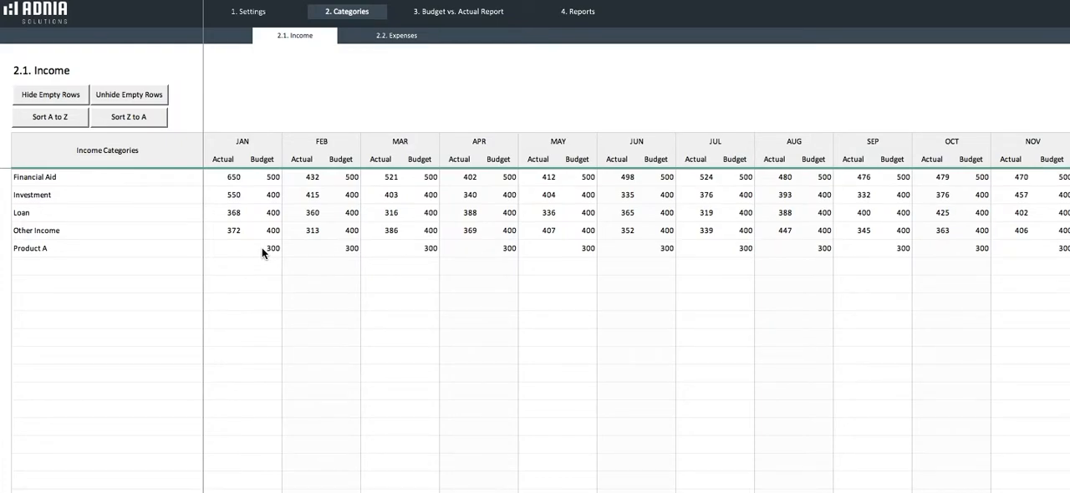
{"action": "mouse_move", "coordinate": [262, 222]}
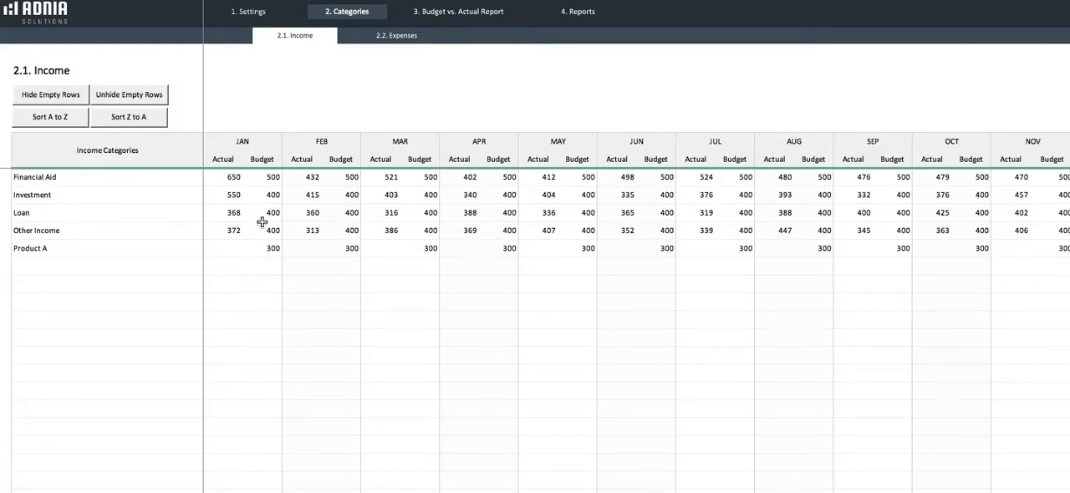
Step: Enter Product A's monthly actual income, ending with 380 in December
{"action": "type", "text": "280"}
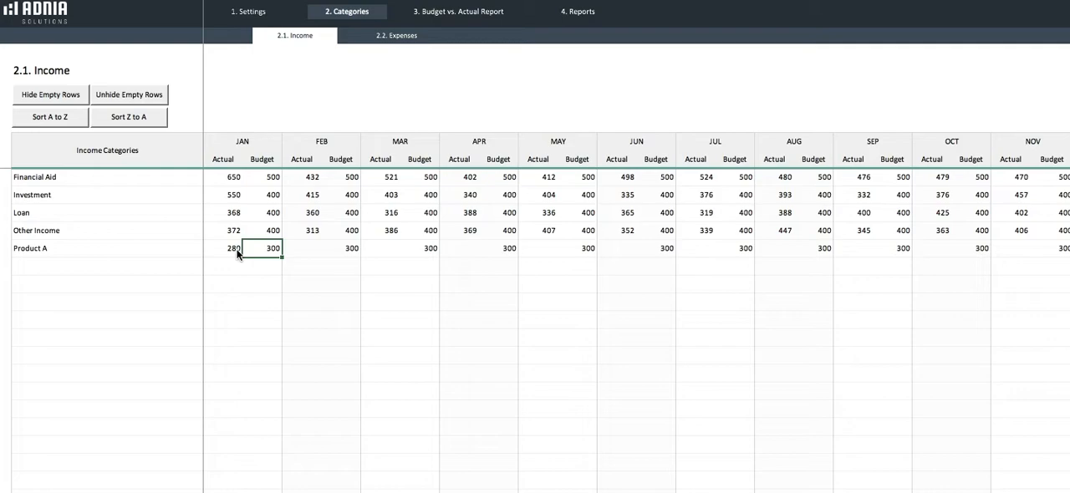
{"action": "type", "text": "300"}
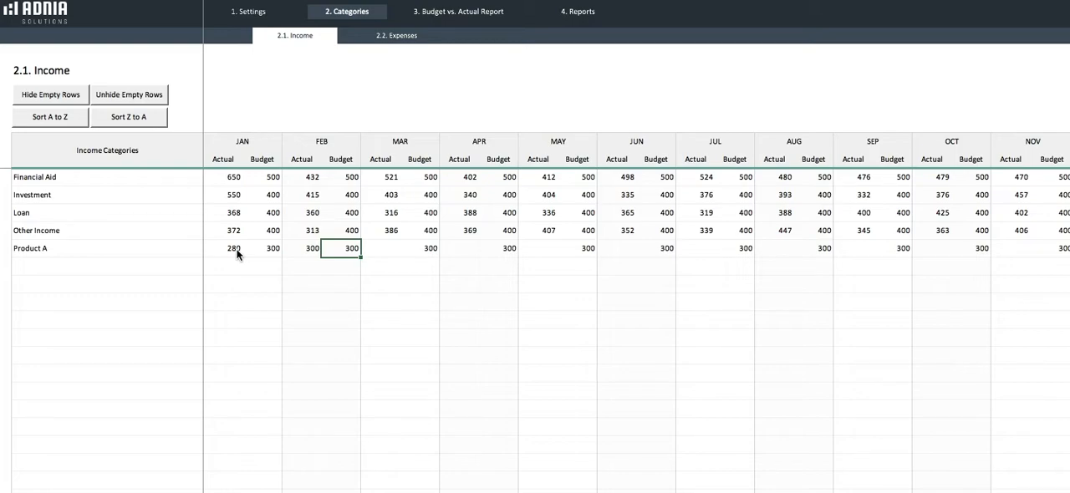
{"action": "left_click", "coordinate": [380, 249]}
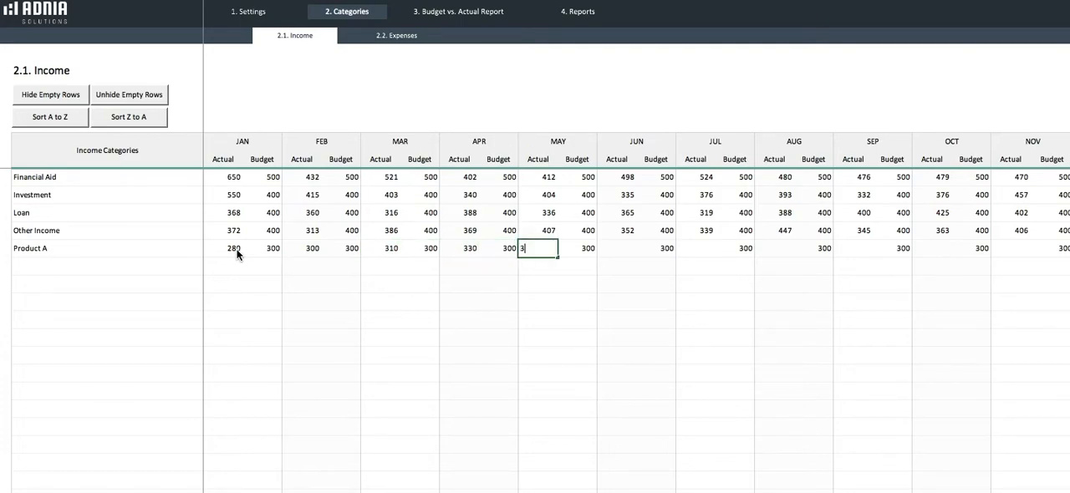
{"action": "type", "text": "350"}
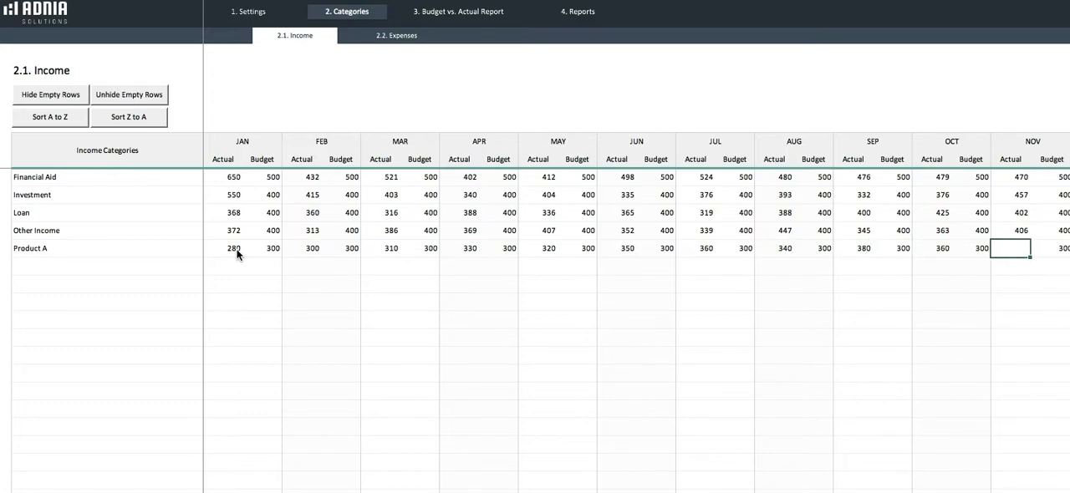
{"action": "scroll", "scroll_direction": "right", "scroll_amount": 3}
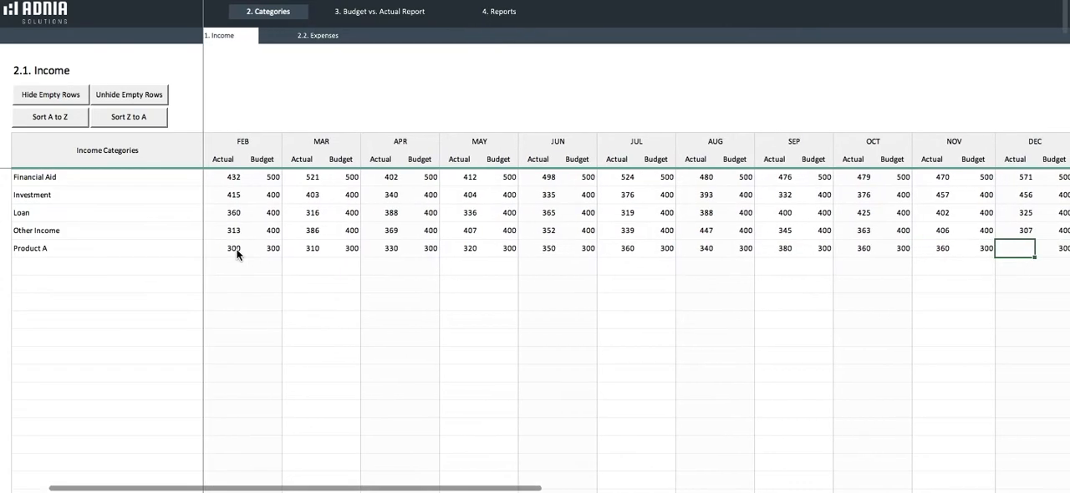
{"action": "type", "text": "380"}
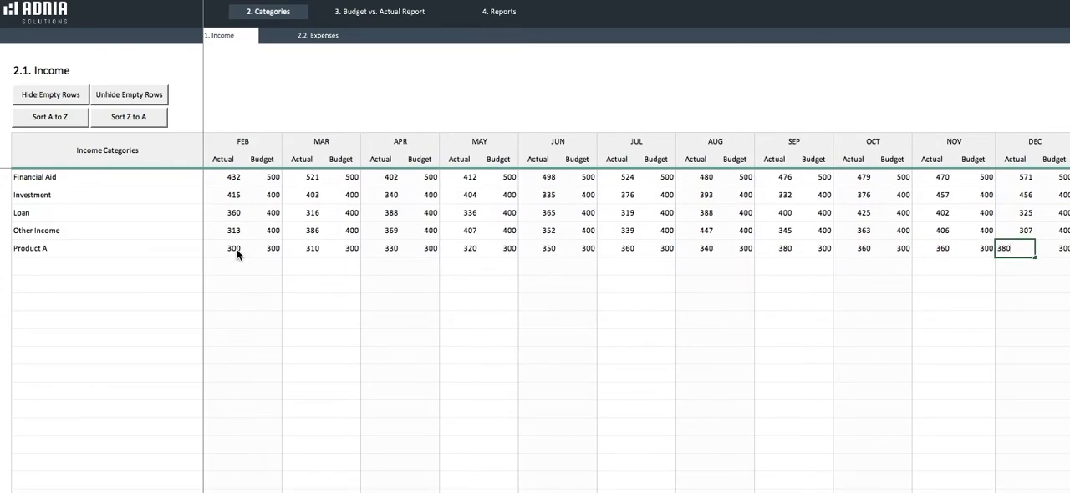
{"action": "key", "text": "enter"}
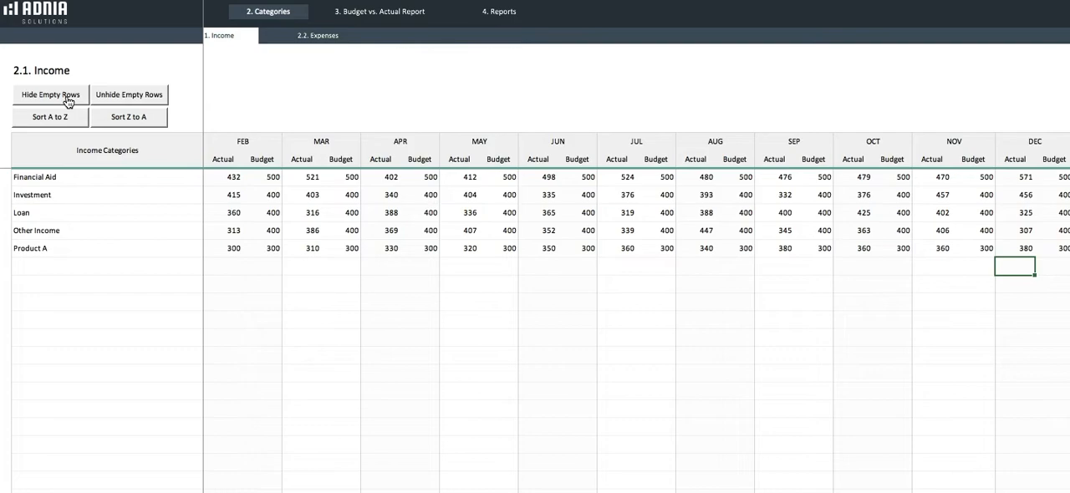
Step: Hide the empty income rows and sort the categories A to Z
{"action": "left_click", "coordinate": [49, 93]}
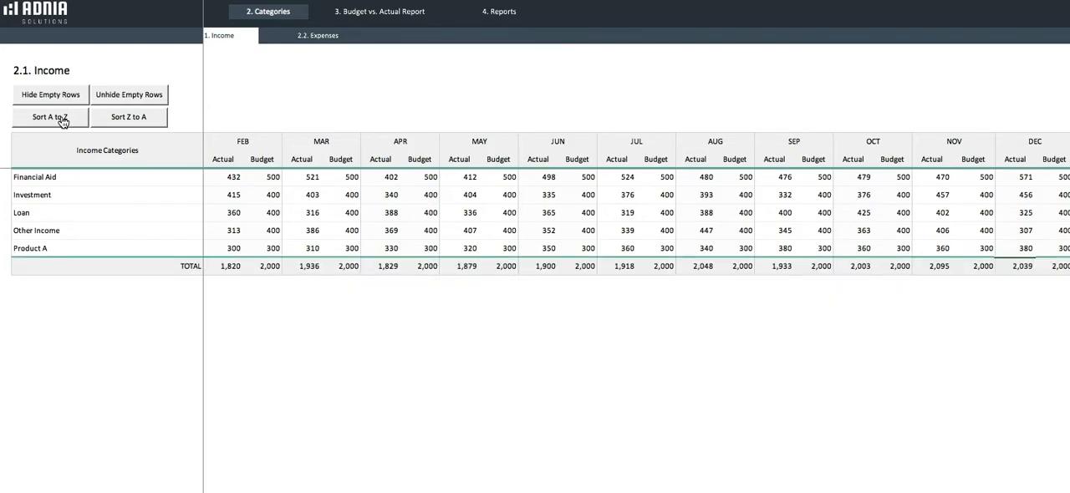
{"action": "left_click", "coordinate": [35, 177]}
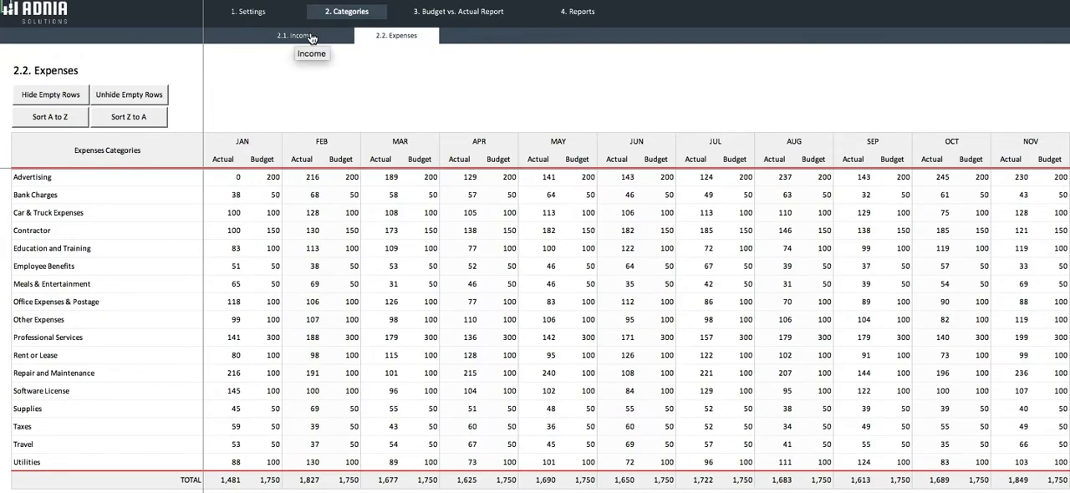
{"action": "mouse_move", "coordinate": [405, 25]}
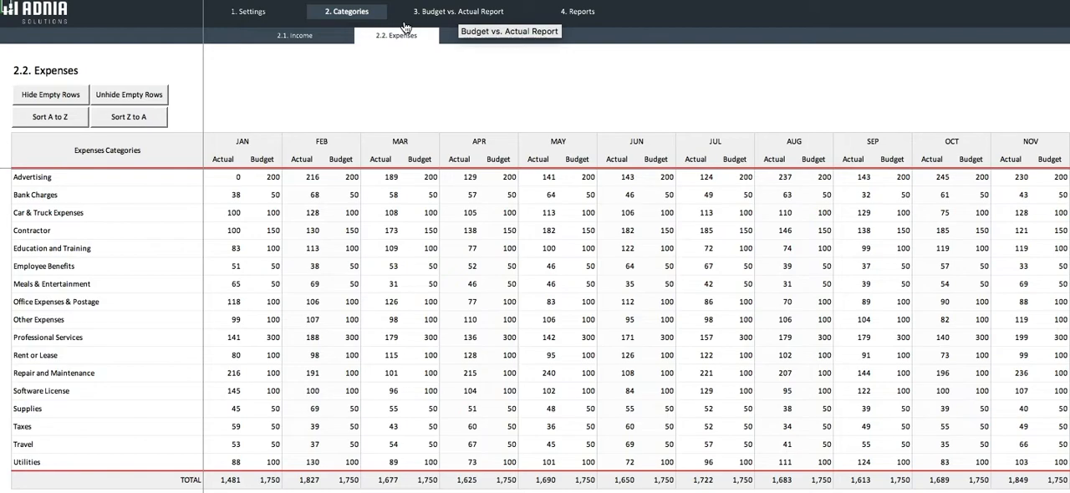
Step: Browse the report's Select Month list, keeping January, and select the income budget gauge
{"action": "left_click", "coordinate": [455, 11]}
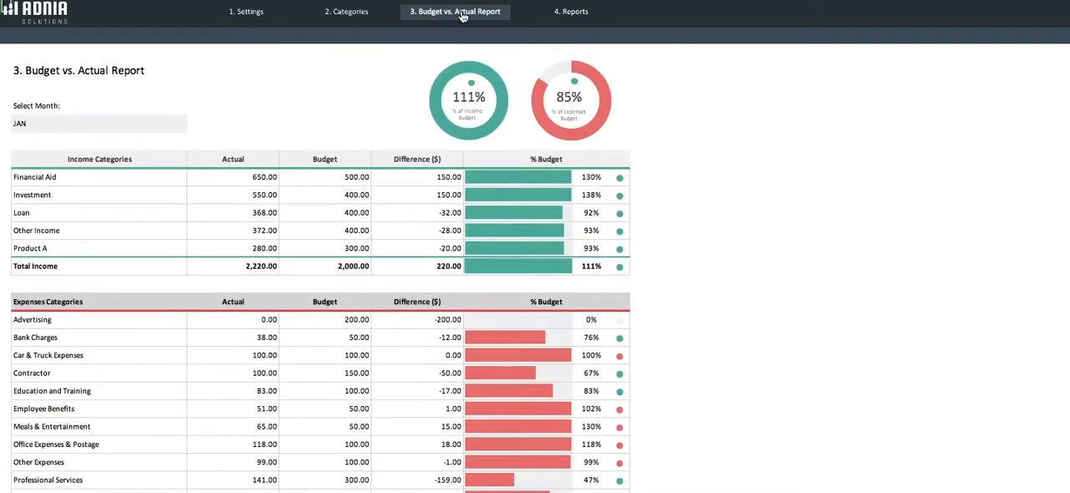
{"action": "mouse_move", "coordinate": [455, 12]}
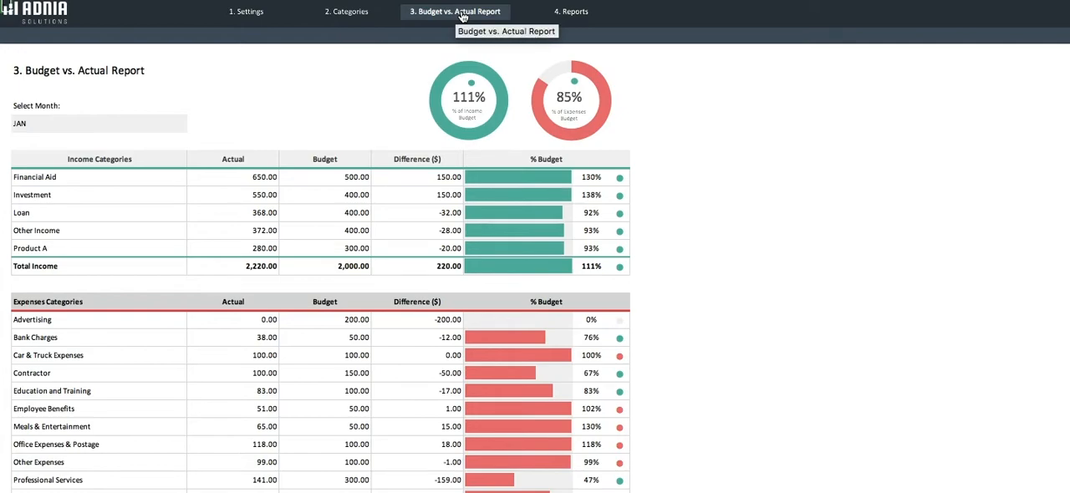
{"action": "mouse_move", "coordinate": [184, 113]}
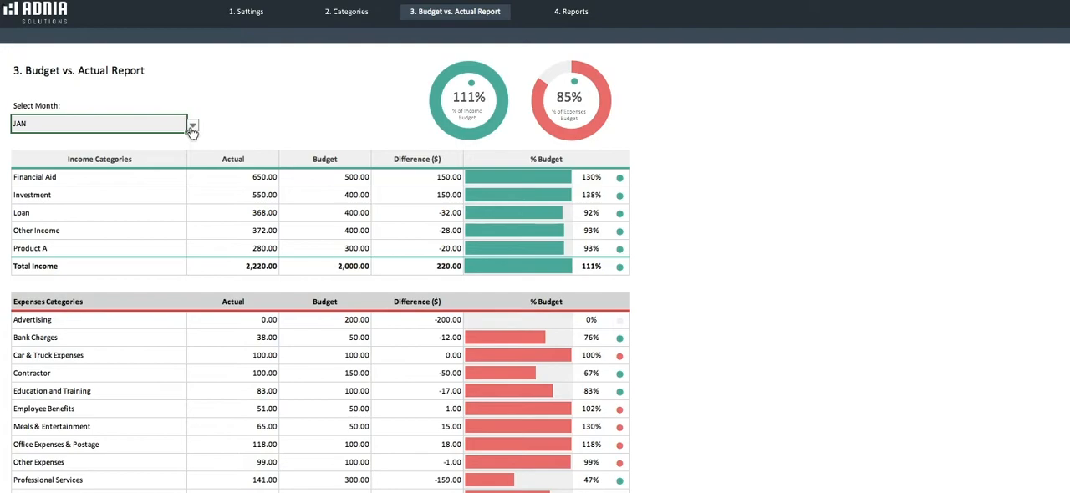
{"action": "left_click", "coordinate": [193, 123]}
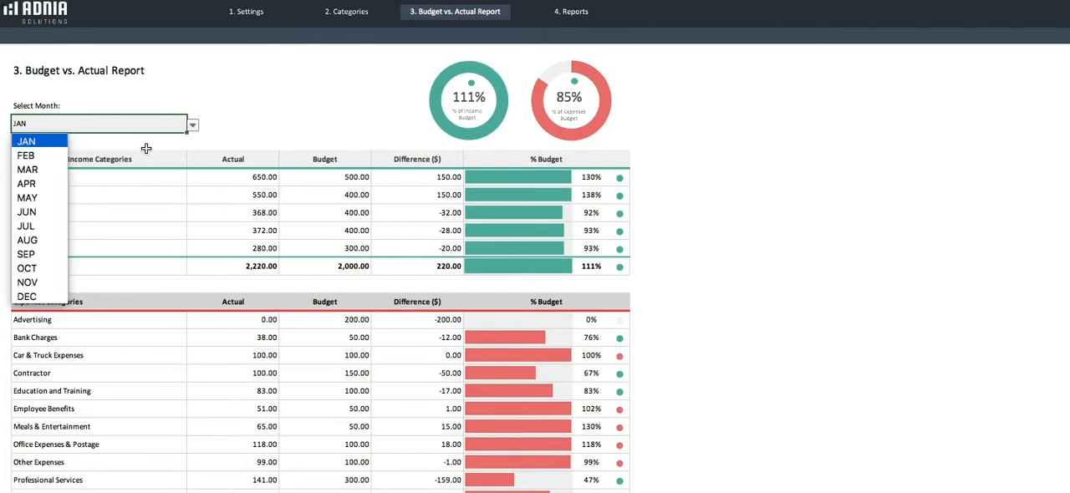
{"action": "scroll", "scroll_direction": "down", "scroll_amount": 3}
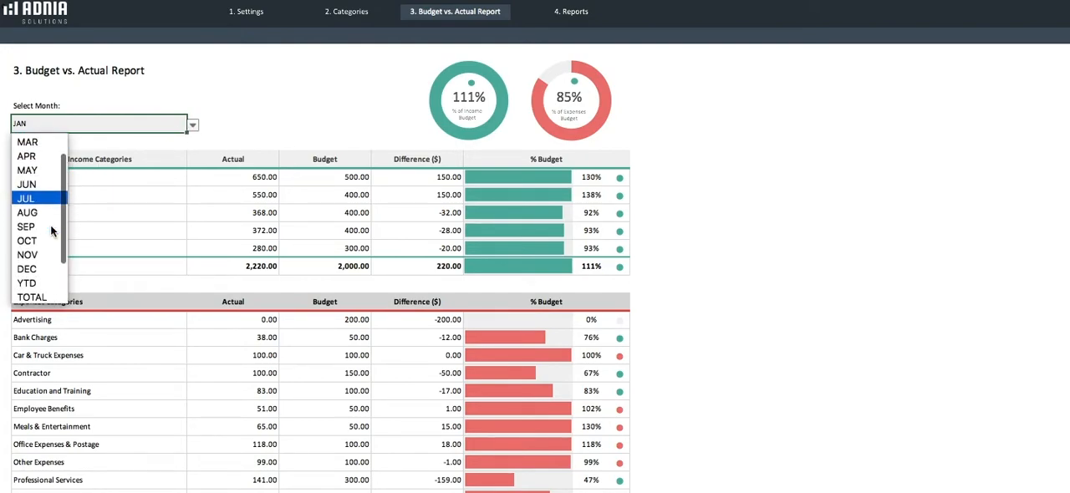
{"action": "scroll", "scroll_direction": "down", "scroll_amount": 3}
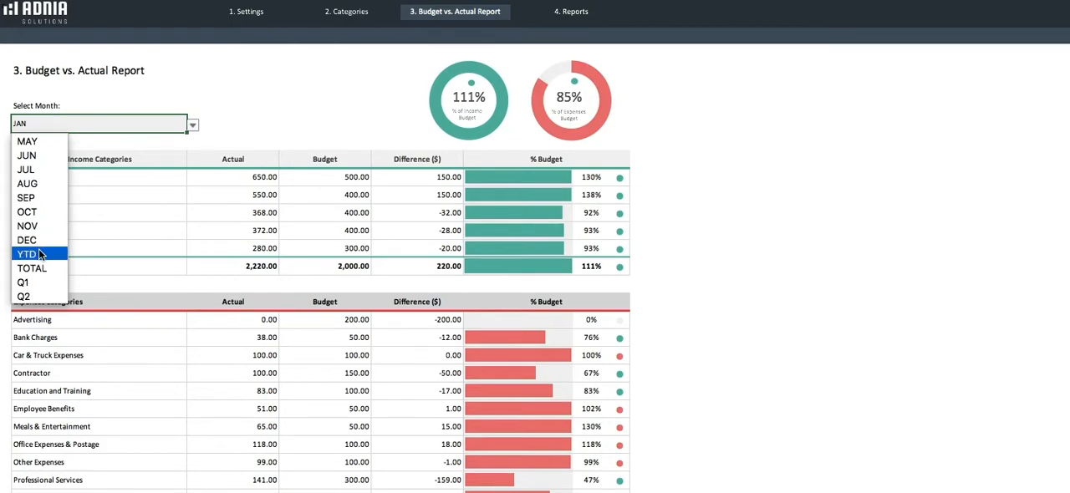
{"action": "scroll", "scroll_direction": "down", "scroll_amount": 3}
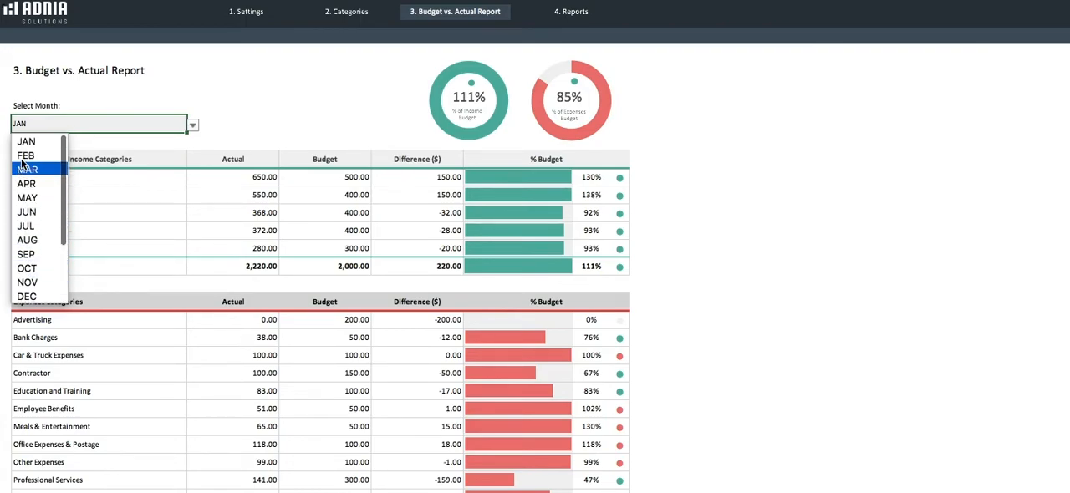
{"action": "left_click", "coordinate": [26, 141]}
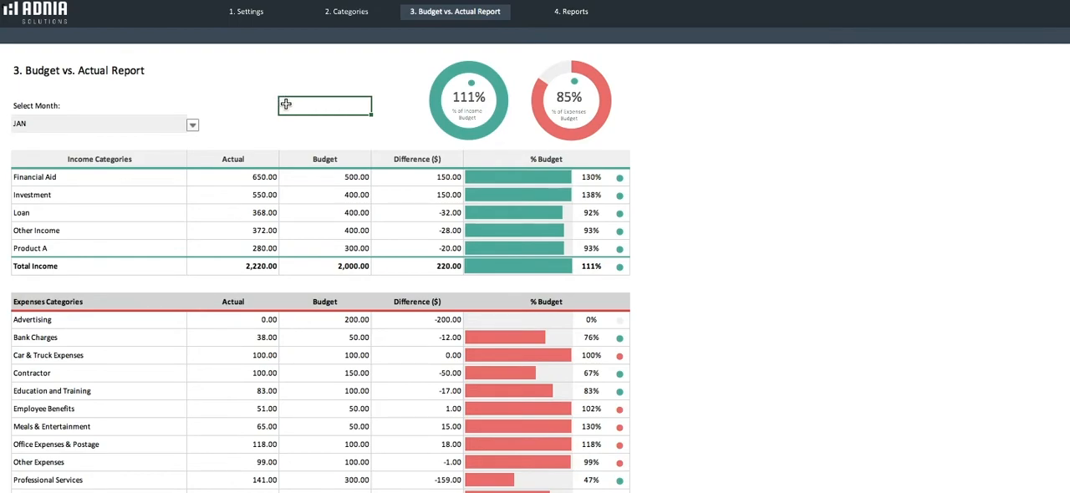
{"action": "mouse_move", "coordinate": [403, 75]}
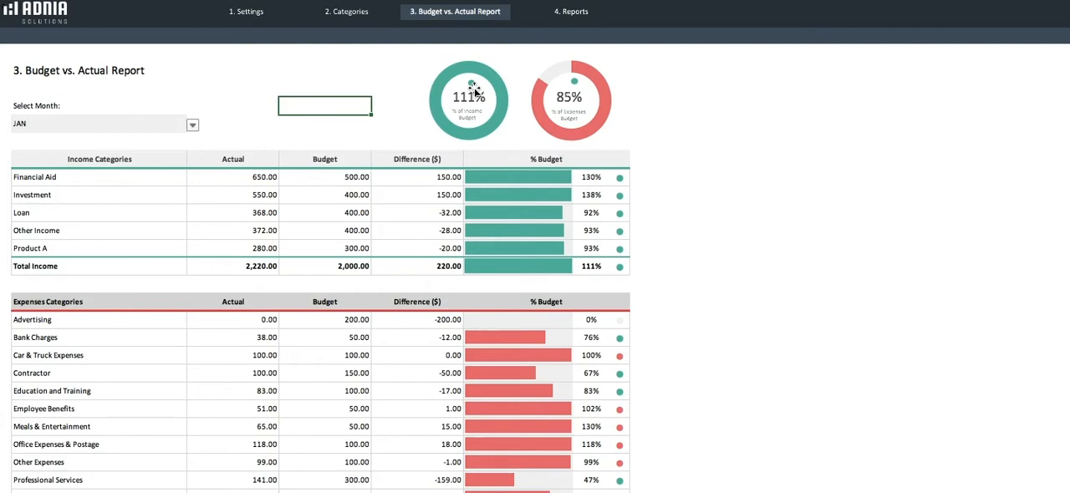
{"action": "left_click", "coordinate": [99, 248]}
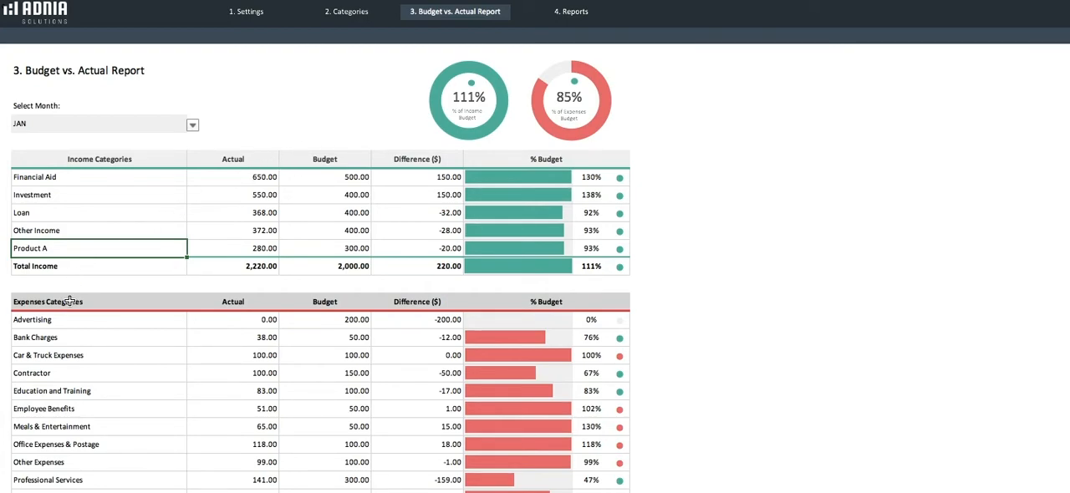
{"action": "mouse_move", "coordinate": [223, 252]}
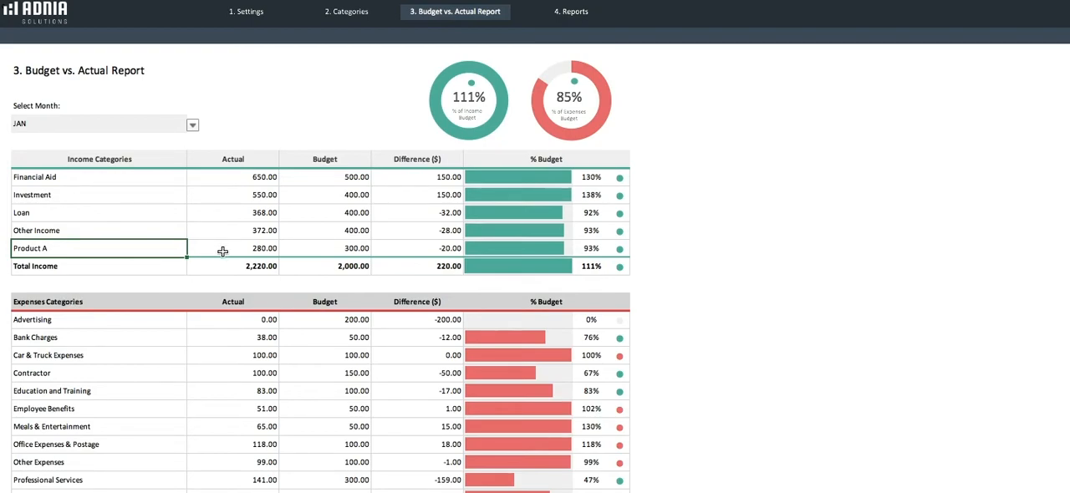
{"action": "left_click", "coordinate": [233, 247]}
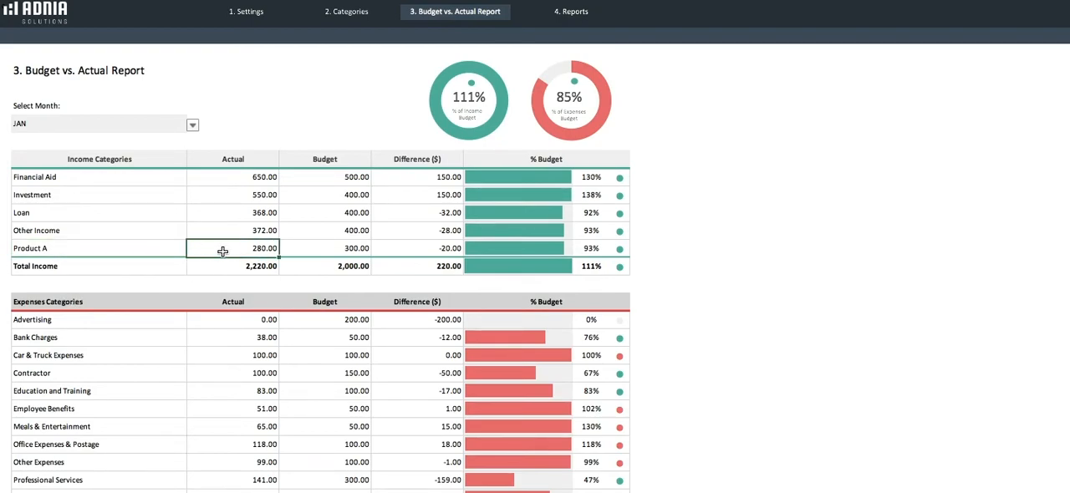
{"action": "left_click", "coordinate": [324, 249]}
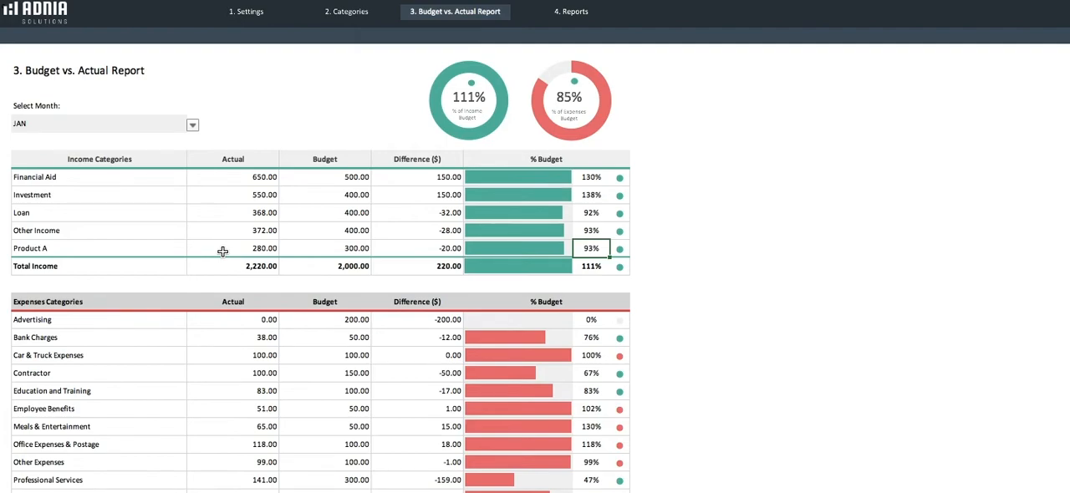
{"action": "mouse_move", "coordinate": [223, 256]}
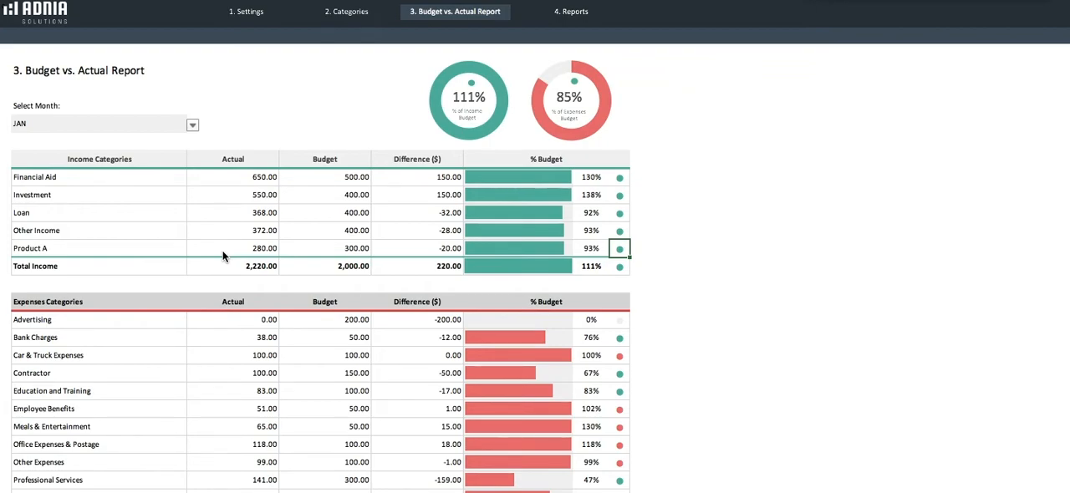
{"action": "mouse_move", "coordinate": [3, 336]}
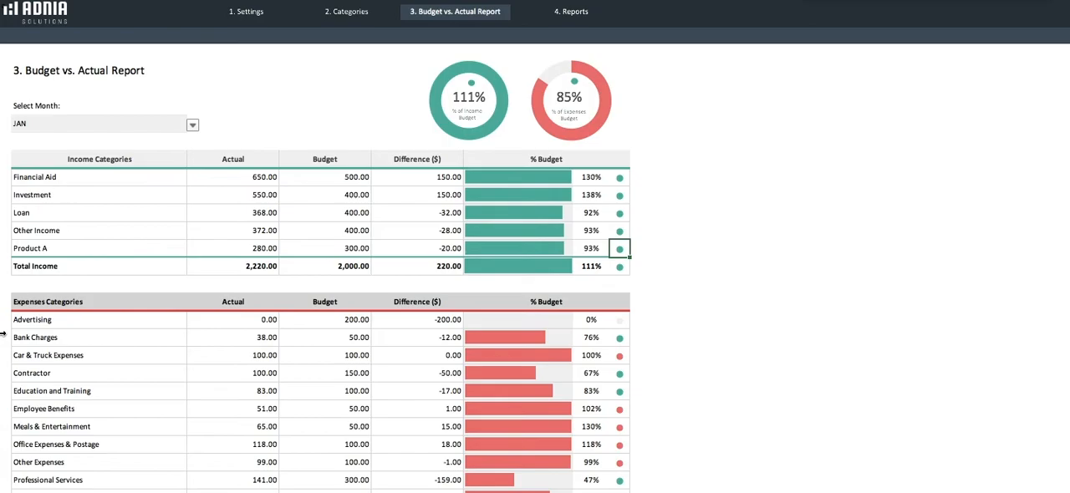
{"action": "scroll", "scroll_direction": "down", "scroll_amount": 3}
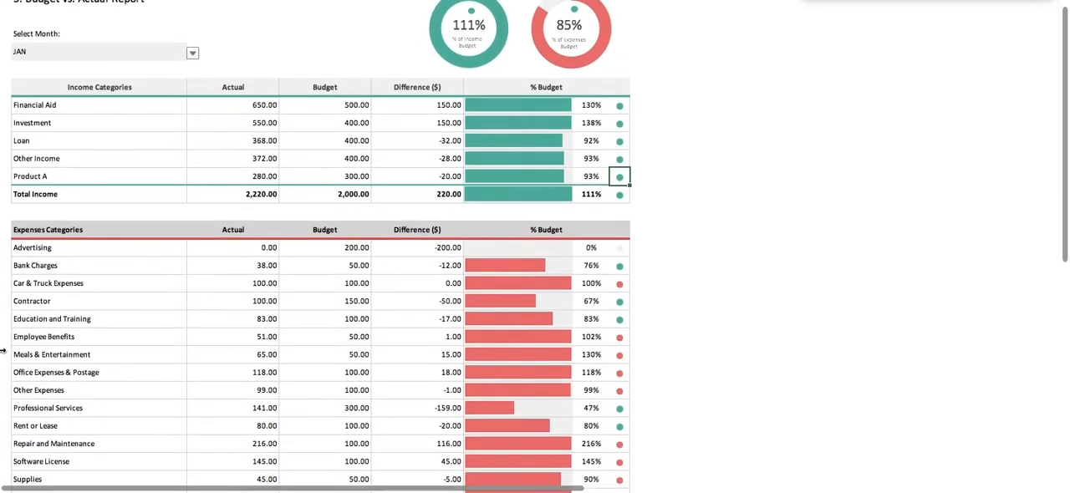
{"action": "scroll", "scroll_direction": "down", "scroll_amount": 3}
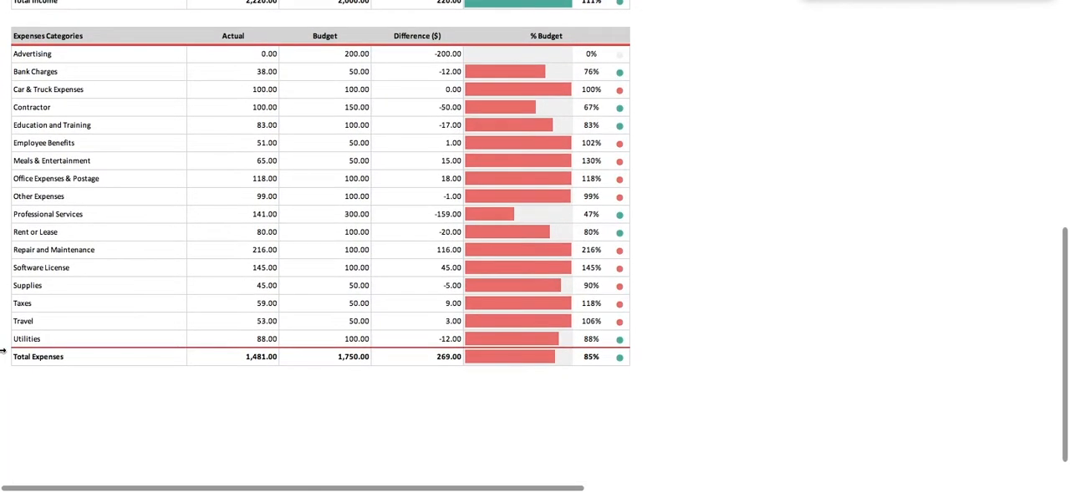
{"action": "scroll", "scroll_direction": "down", "scroll_amount": 3}
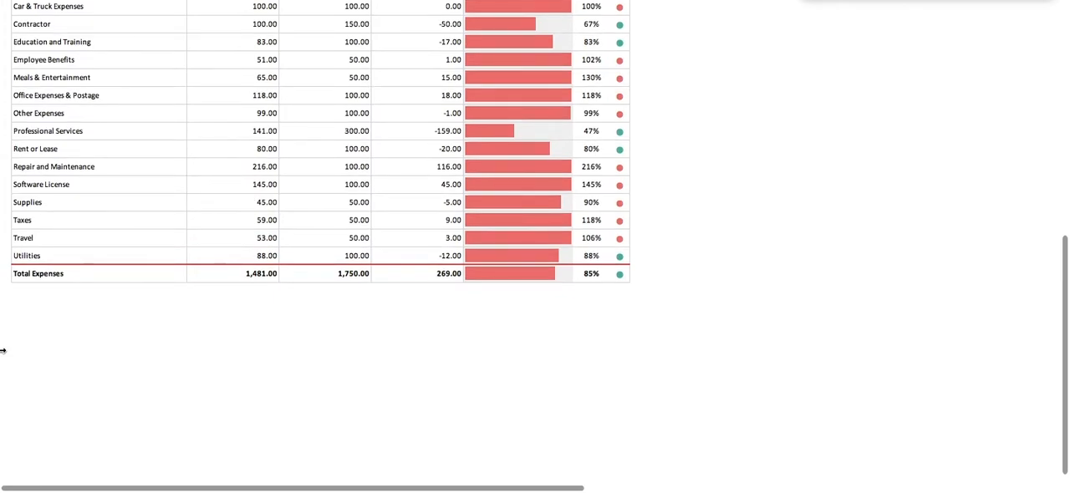
{"action": "scroll", "scroll_direction": "up", "scroll_amount": 3}
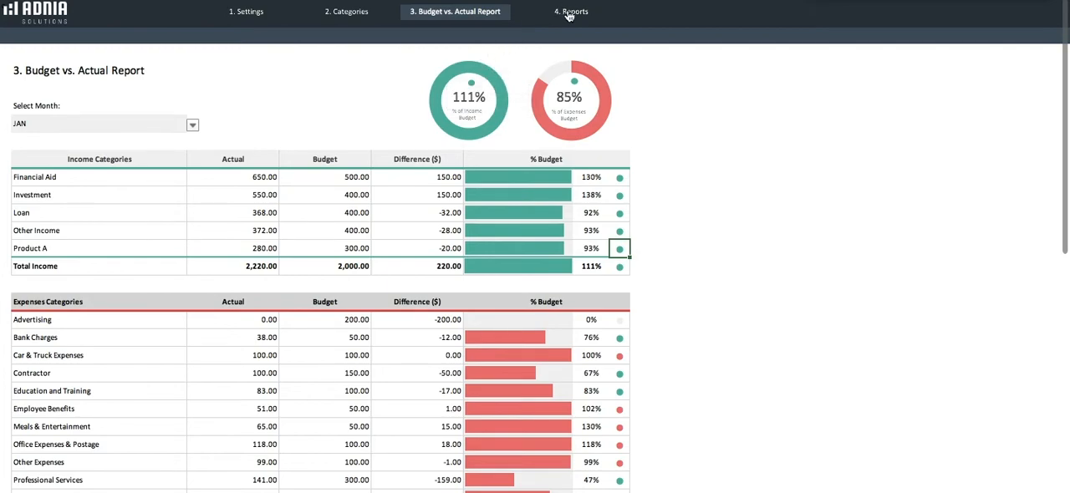
{"action": "left_click", "coordinate": [575, 11]}
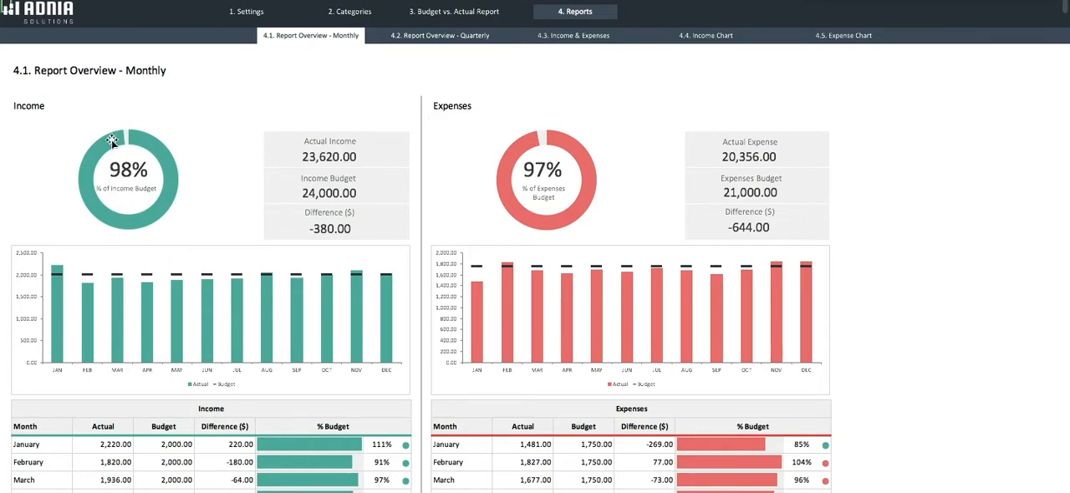
{"action": "mouse_move", "coordinate": [433, 258]}
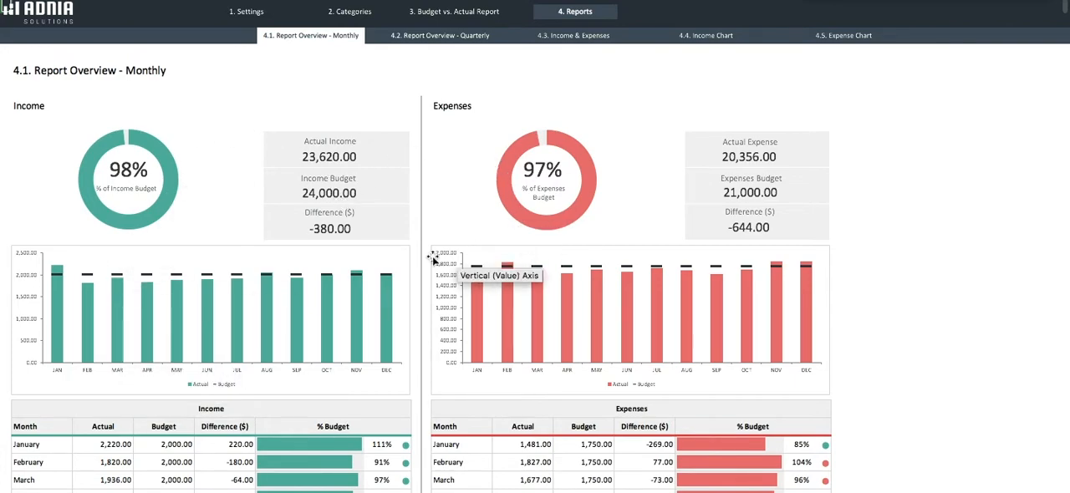
{"action": "mouse_move", "coordinate": [409, 90]}
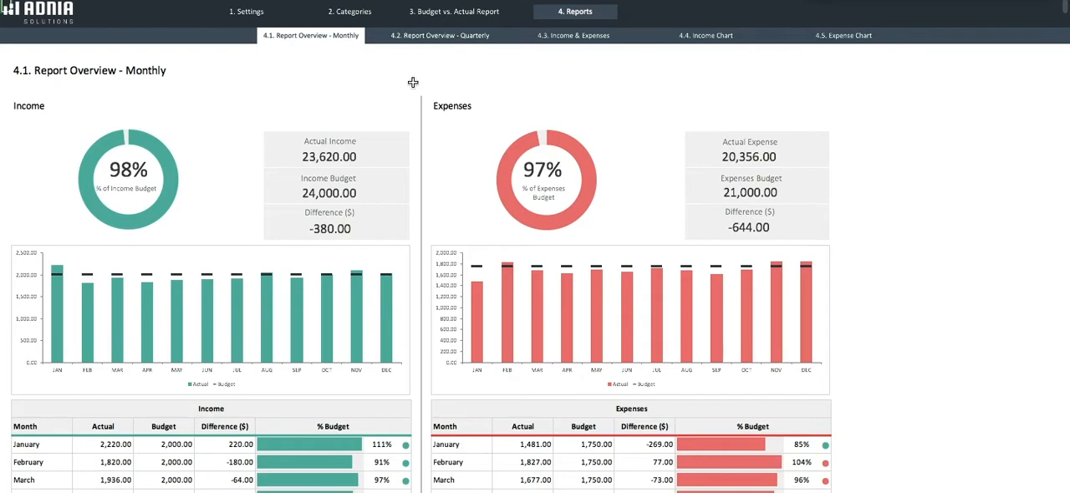
{"action": "mouse_move", "coordinate": [422, 163]}
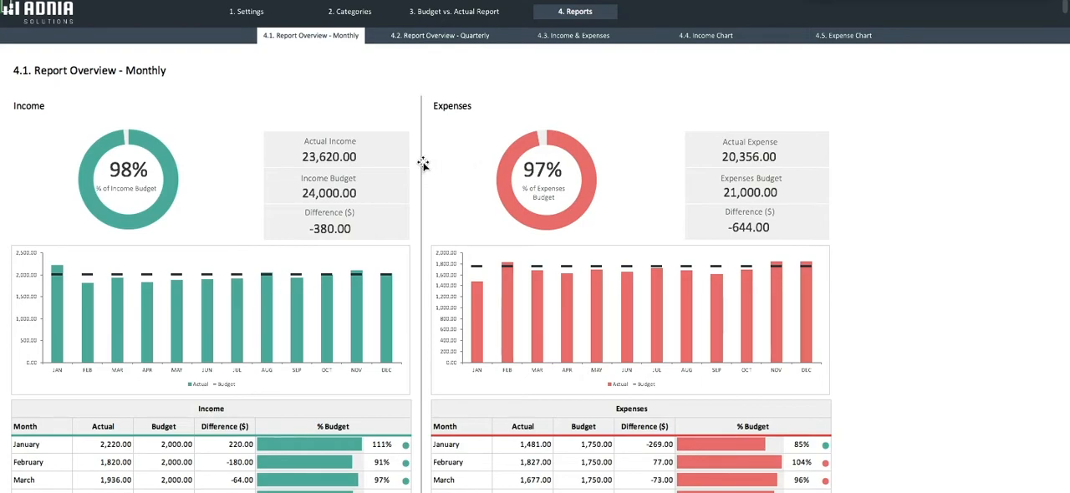
{"action": "mouse_move", "coordinate": [413, 159]}
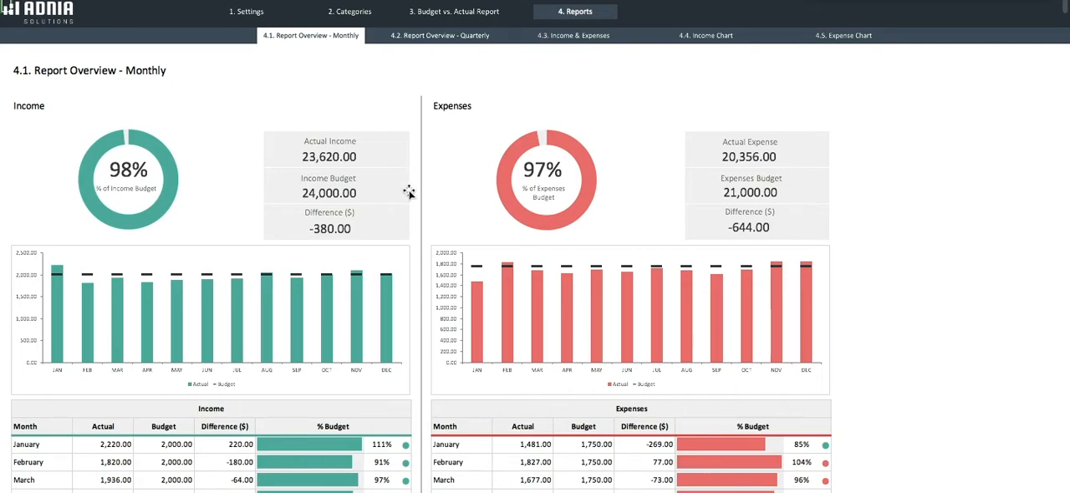
{"action": "mouse_move", "coordinate": [417, 239]}
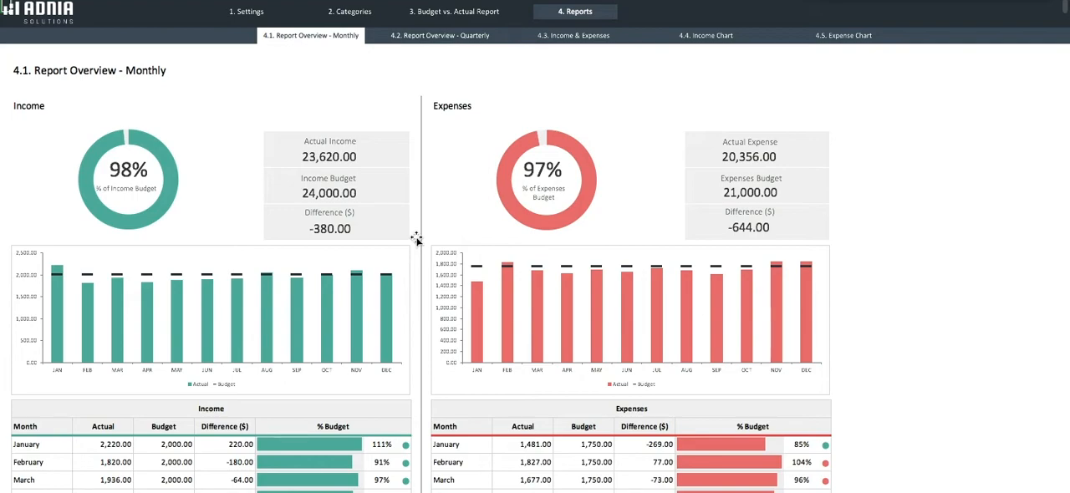
{"action": "mouse_move", "coordinate": [128, 214]}
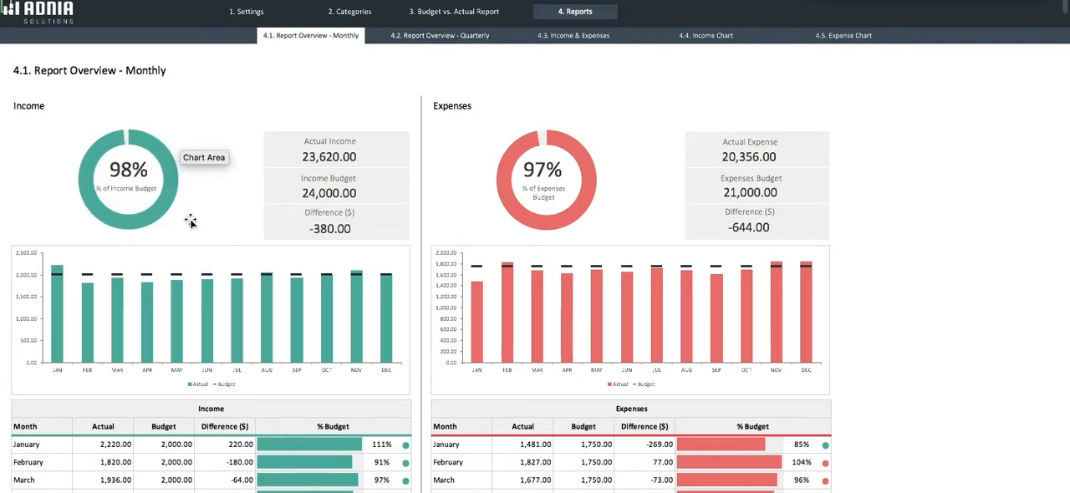
{"action": "scroll", "scroll_direction": "down", "scroll_amount": 3}
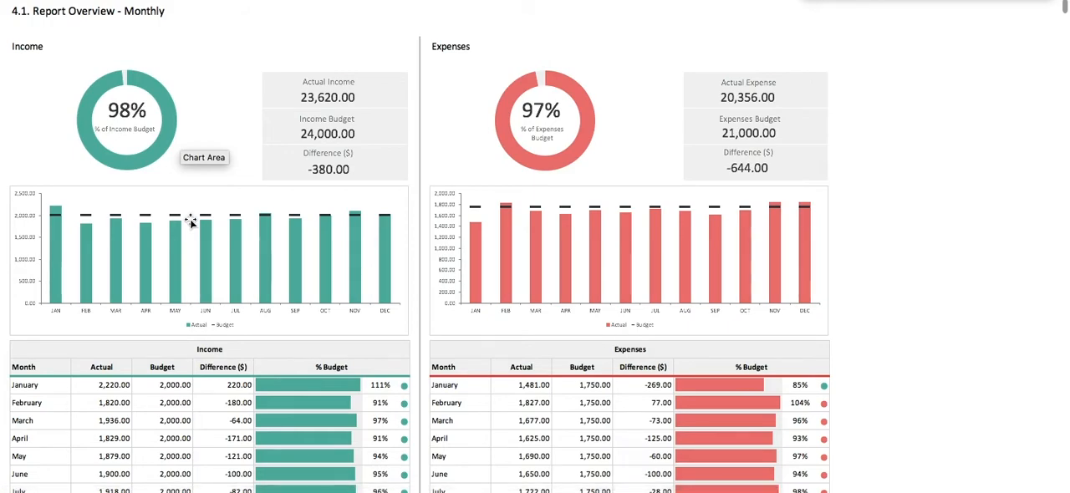
{"action": "scroll", "scroll_direction": "down", "scroll_amount": 3}
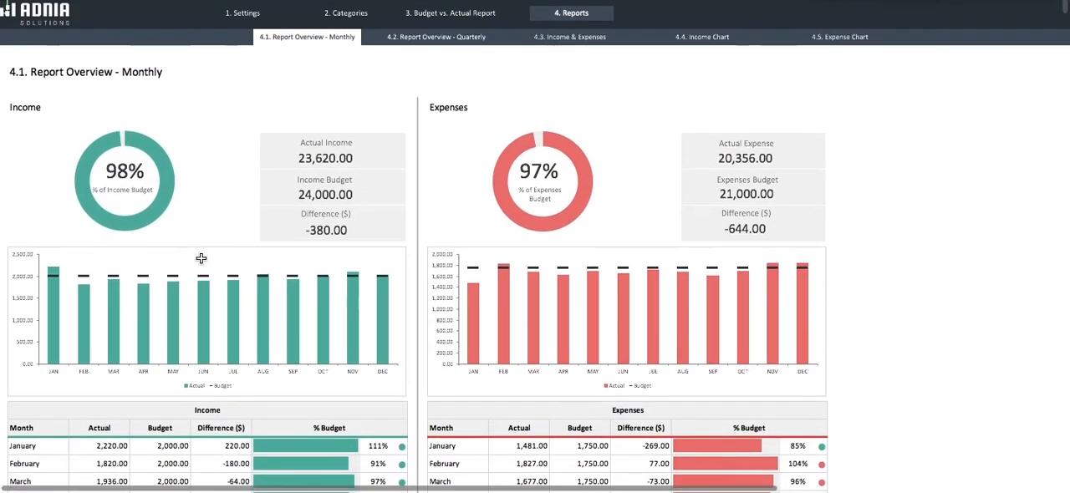
{"action": "mouse_move", "coordinate": [436, 35]}
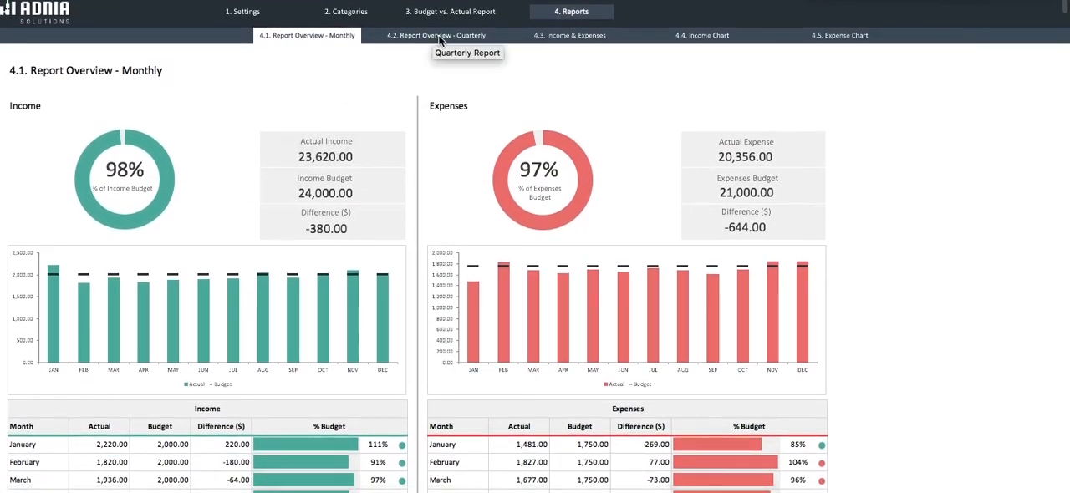
Step: Scroll through the '4.2 Report Overview - Quarterly' Q1–Q4 income and expense tables
{"action": "left_click", "coordinate": [435, 36]}
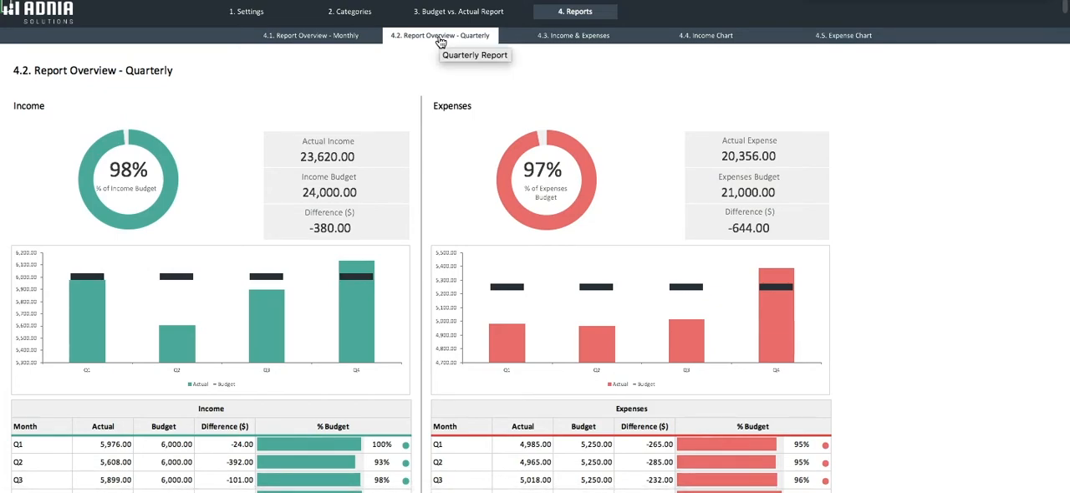
{"action": "scroll", "scroll_direction": "down", "scroll_amount": 3}
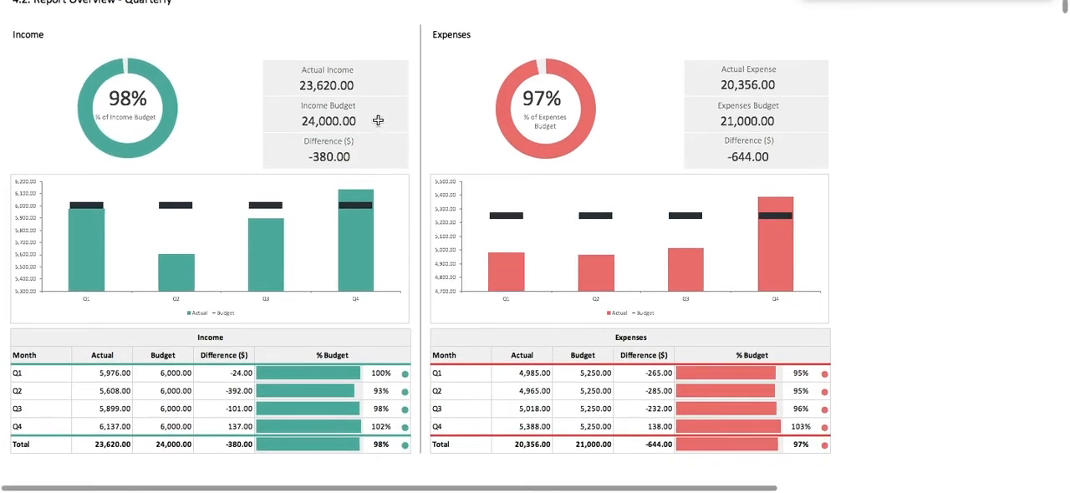
{"action": "scroll", "scroll_direction": "down", "scroll_amount": 3}
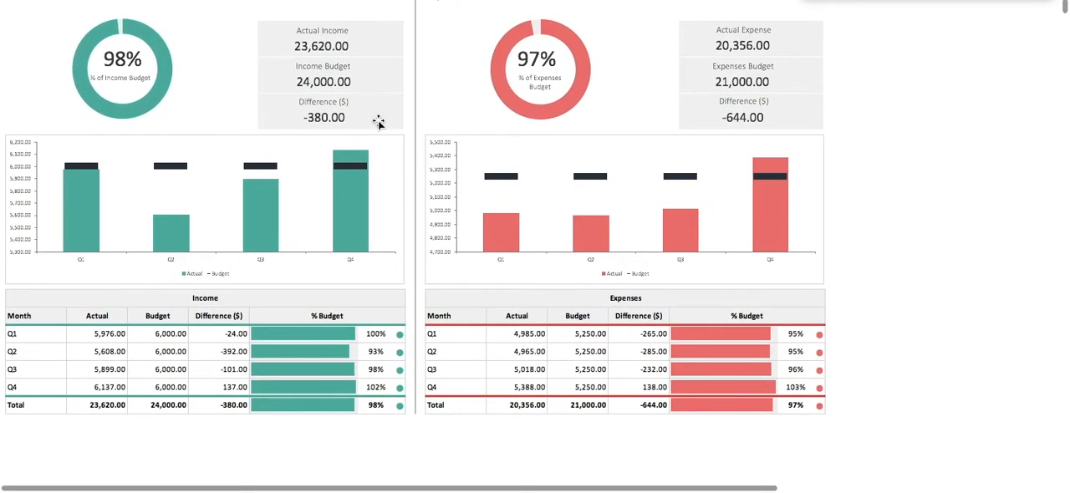
{"action": "scroll", "scroll_direction": "down", "scroll_amount": 3}
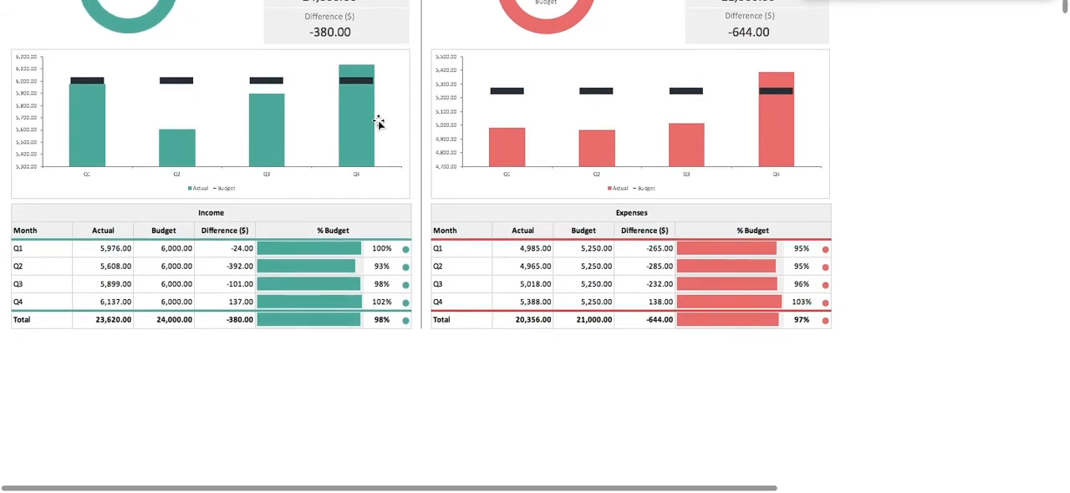
{"action": "scroll", "scroll_direction": "down", "scroll_amount": 3}
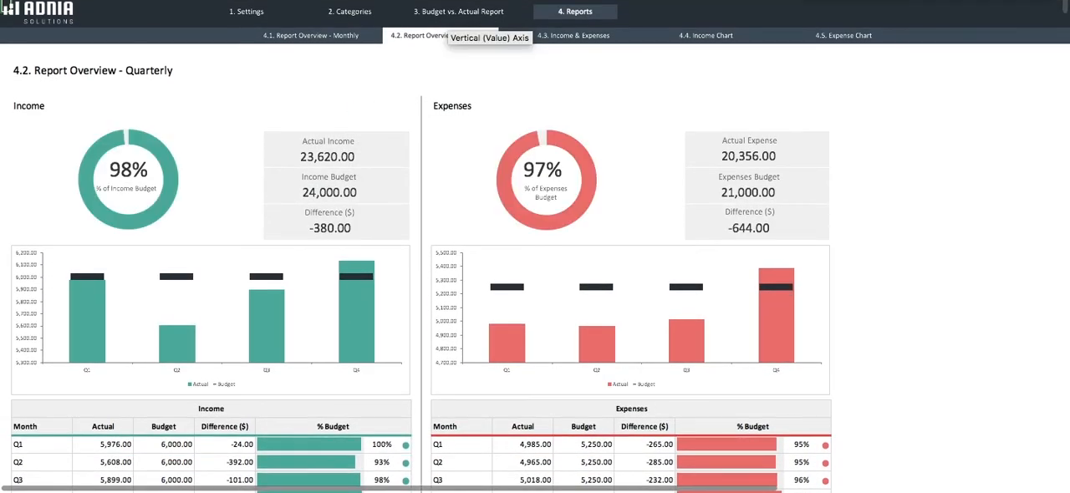
Step: Review the Income & Expenses report: 23,620 income, -20,356 expenses, 3,264 profit by month
{"action": "left_click", "coordinate": [574, 35]}
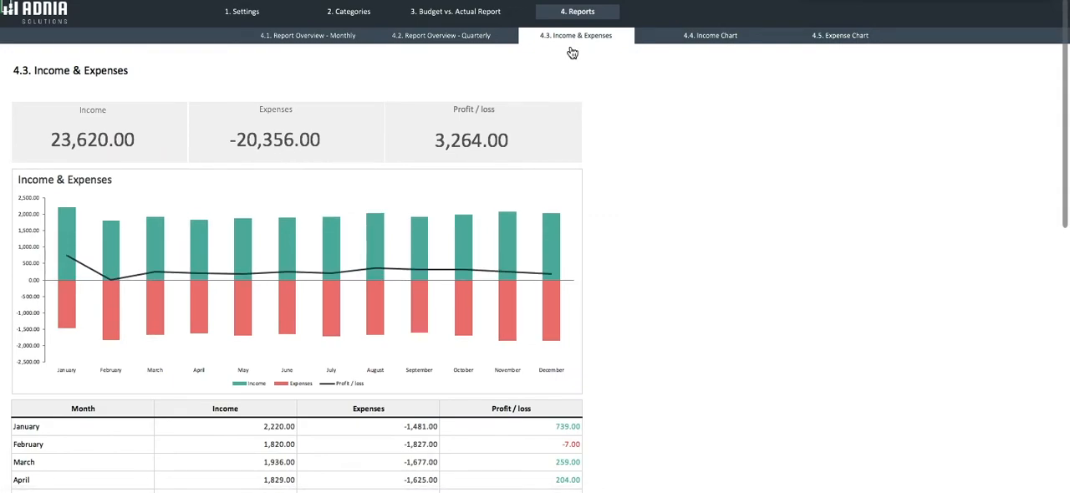
{"action": "mouse_move", "coordinate": [469, 219]}
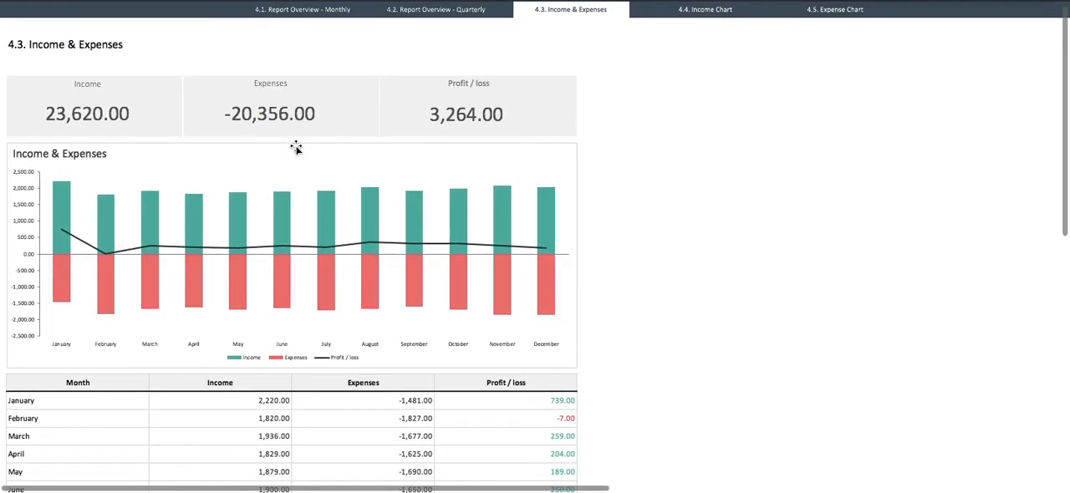
{"action": "mouse_move", "coordinate": [50, 247]}
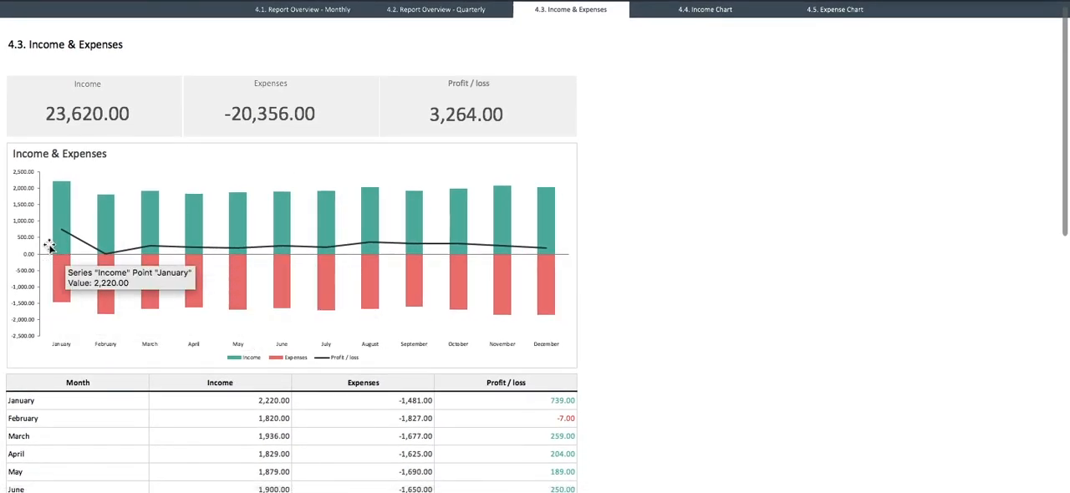
{"action": "mouse_move", "coordinate": [388, 243]}
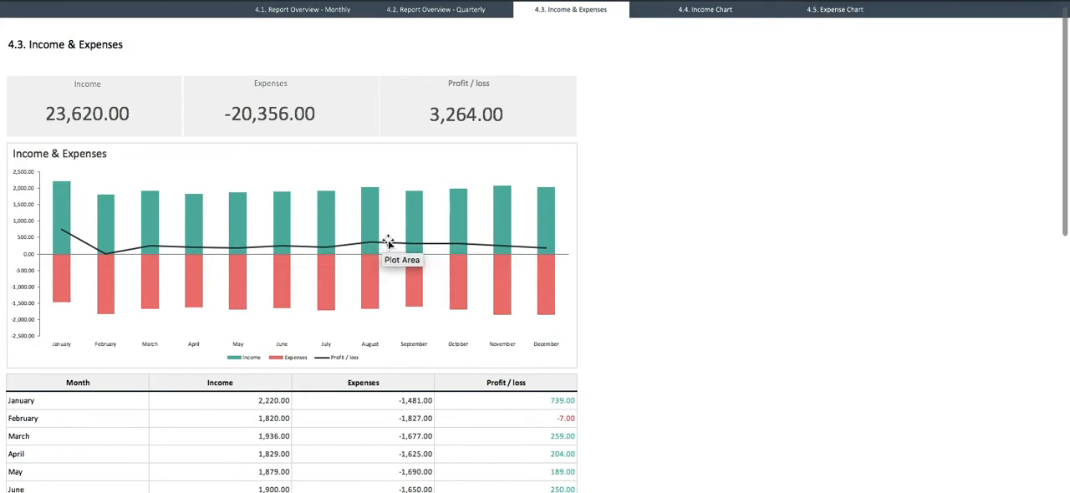
{"action": "scroll", "scroll_direction": "down", "scroll_amount": 3}
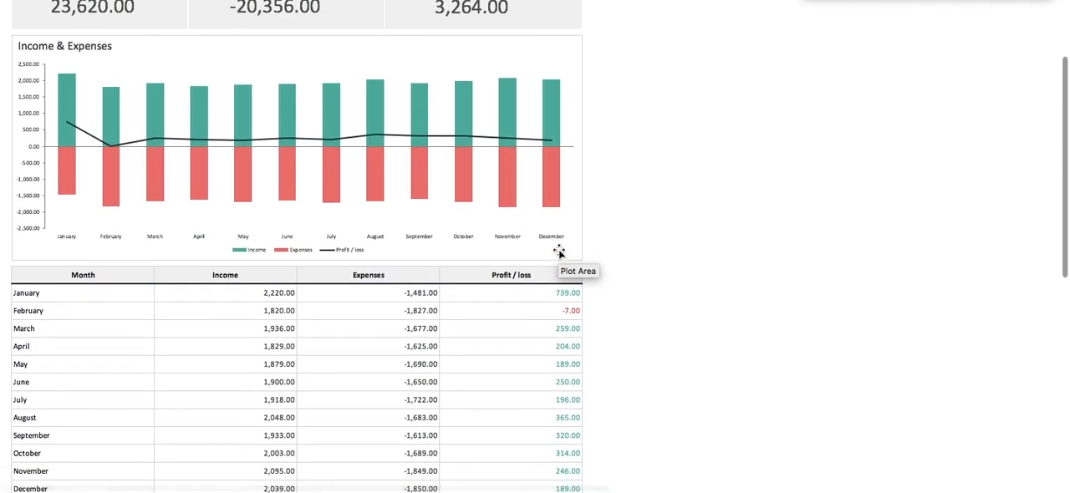
Step: Chart Product A on the Income Chart report: 4,070 actual versus 3,600 budget
{"action": "left_click", "coordinate": [707, 35]}
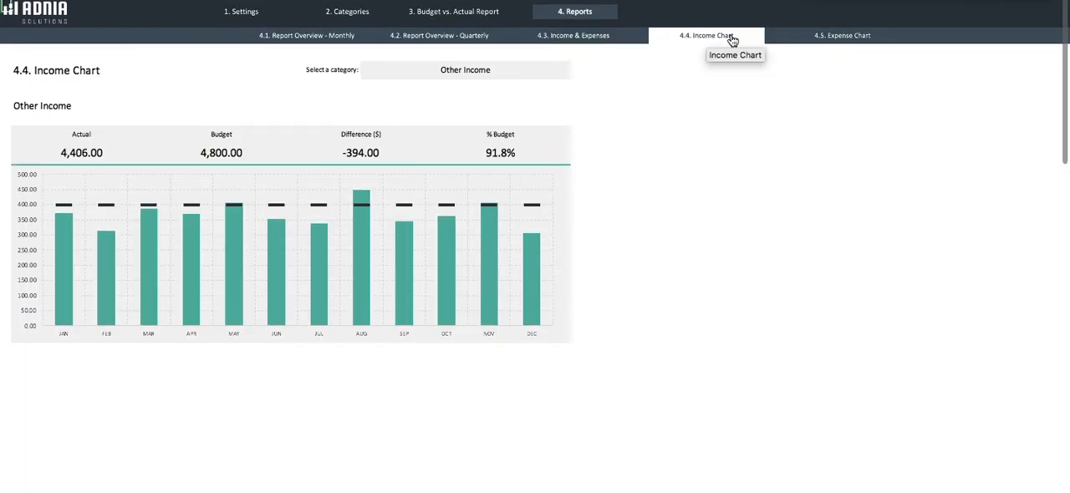
{"action": "mouse_move", "coordinate": [701, 48]}
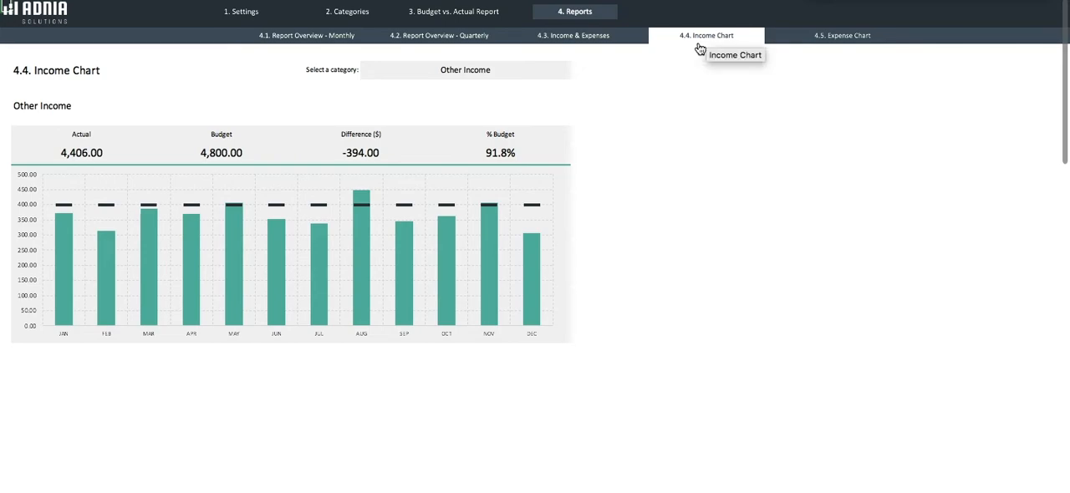
{"action": "mouse_move", "coordinate": [726, 82]}
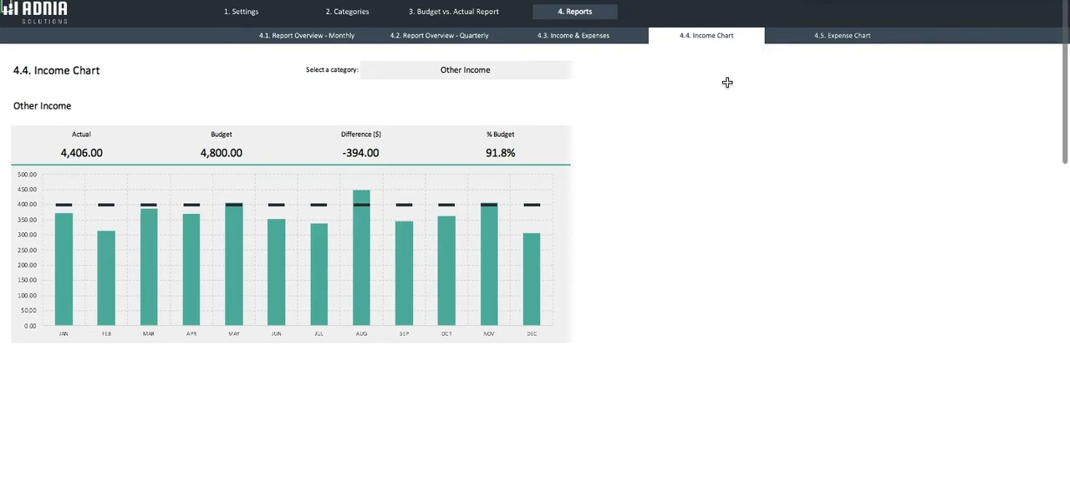
{"action": "mouse_move", "coordinate": [573, 73]}
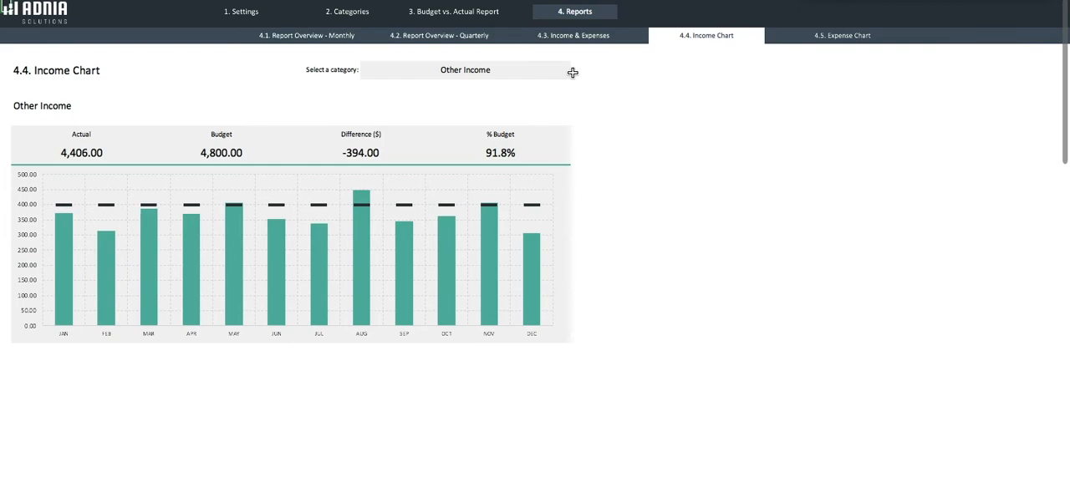
{"action": "left_click", "coordinate": [468, 69]}
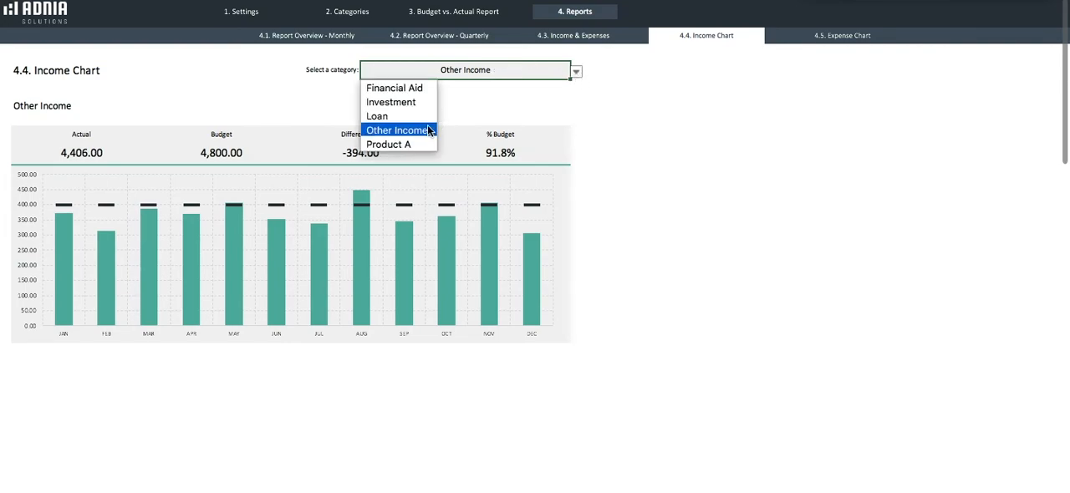
{"action": "left_click", "coordinate": [388, 144]}
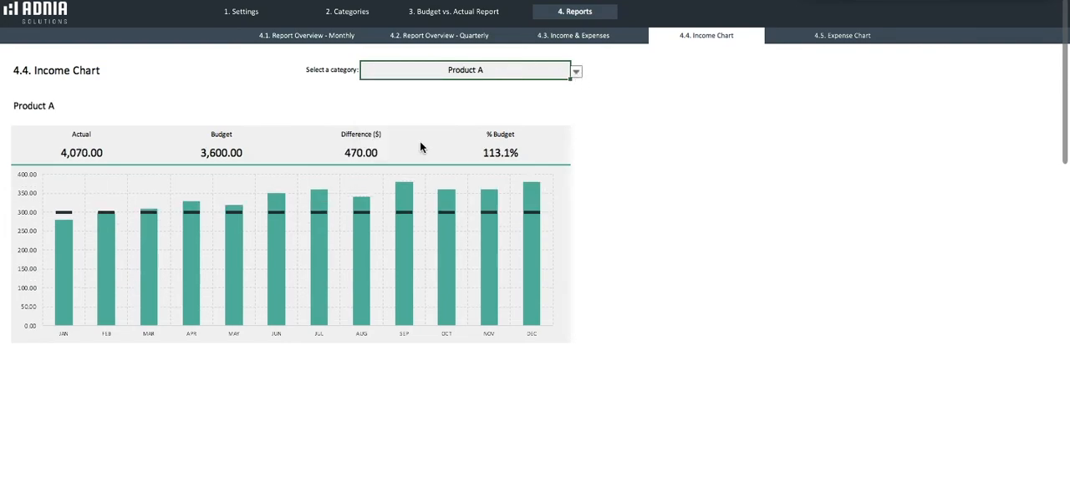
{"action": "mouse_move", "coordinate": [65, 224]}
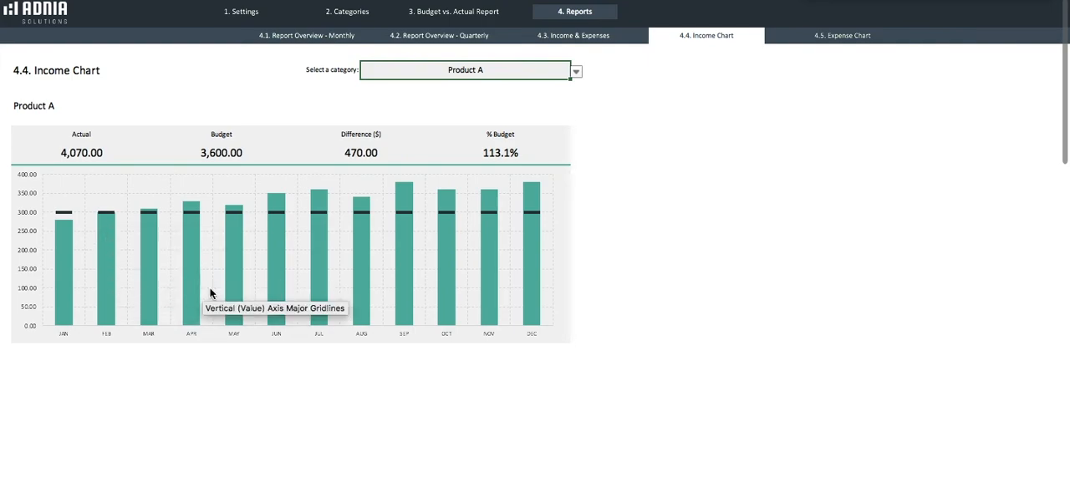
{"action": "mouse_move", "coordinate": [275, 297]}
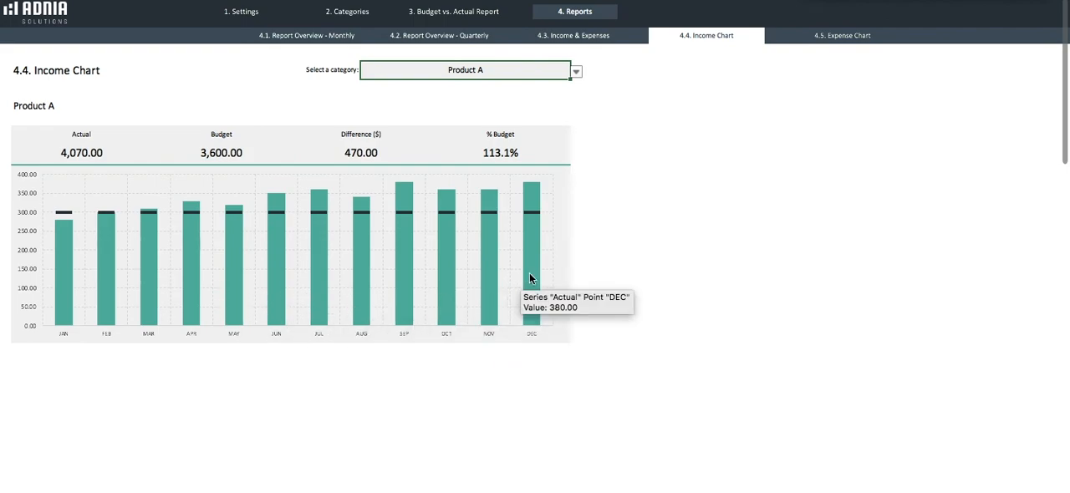
{"action": "mouse_move", "coordinate": [539, 276]}
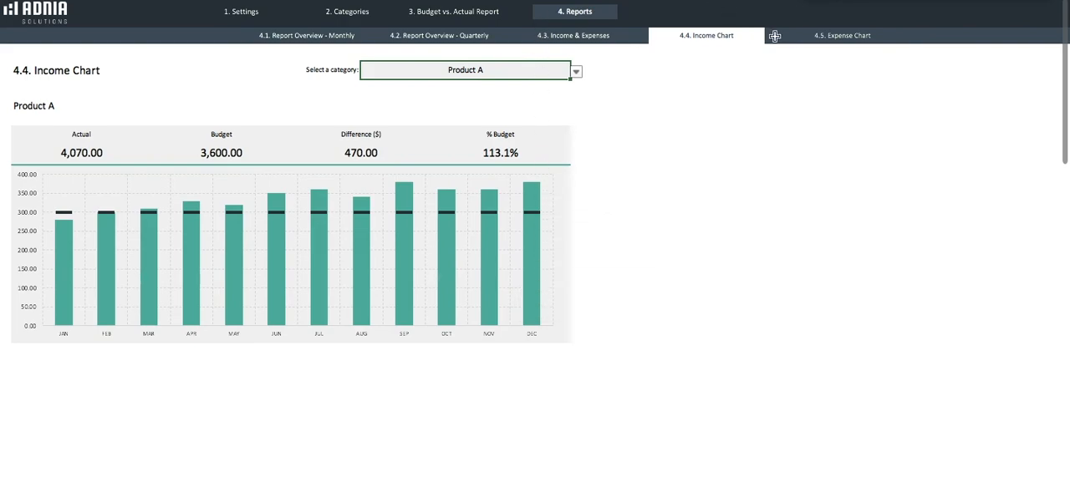
Step: View the Expense Chart report with Advertising at 2,015 actual versus 2,400 budget
{"action": "left_click", "coordinate": [842, 35]}
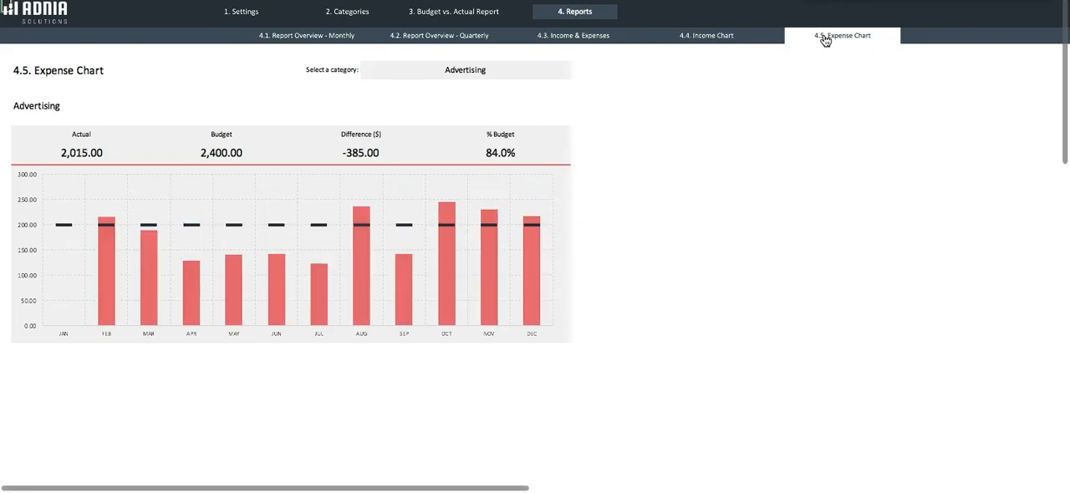
{"action": "mouse_move", "coordinate": [845, 35]}
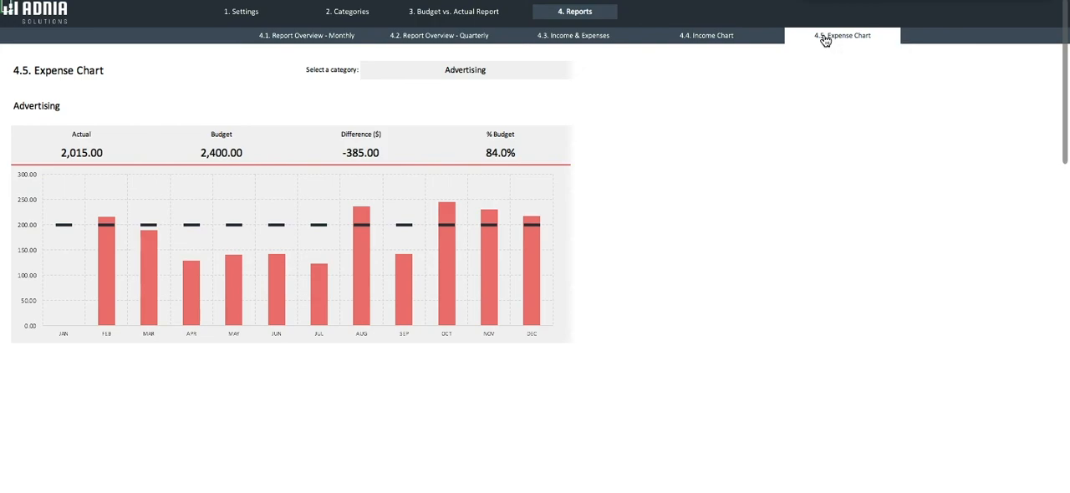
{"action": "mouse_move", "coordinate": [845, 35]}
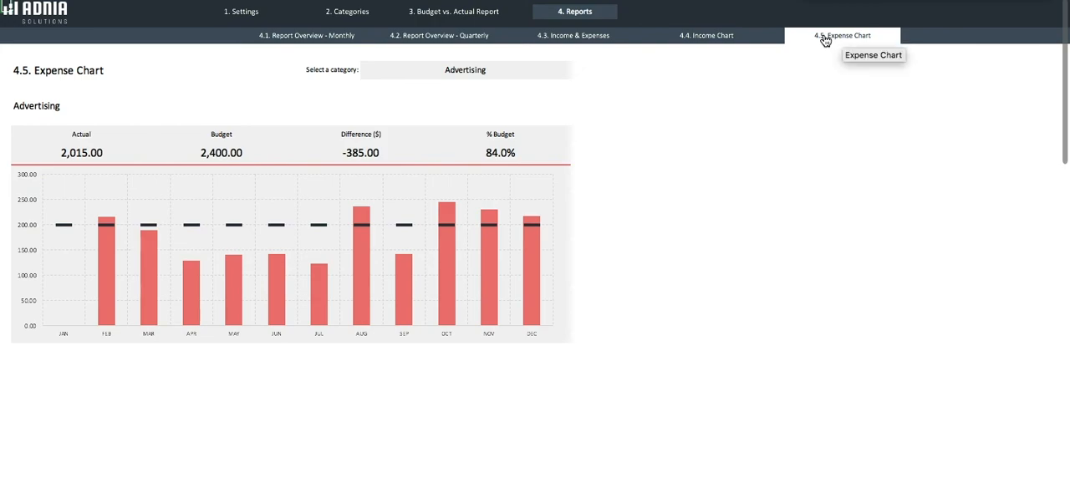